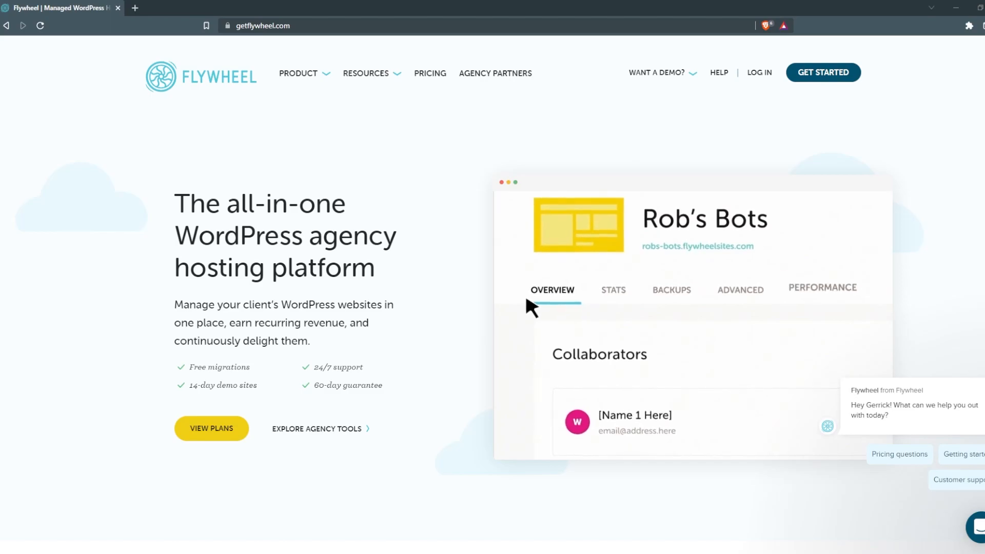
- Visit kinsta.com and skim down its homepage before coming to Flywheel's site
text(kinsta.com)
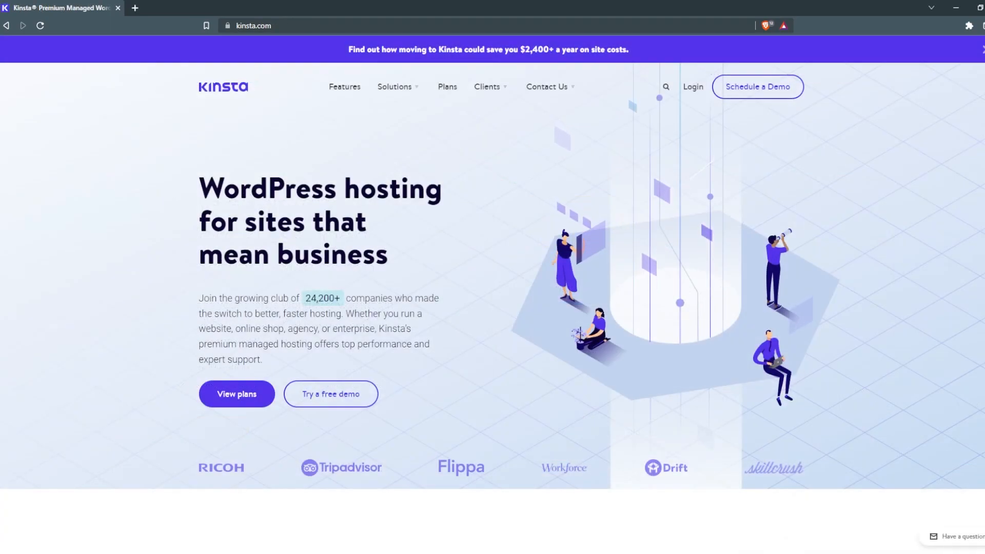
scroll(down, 3)
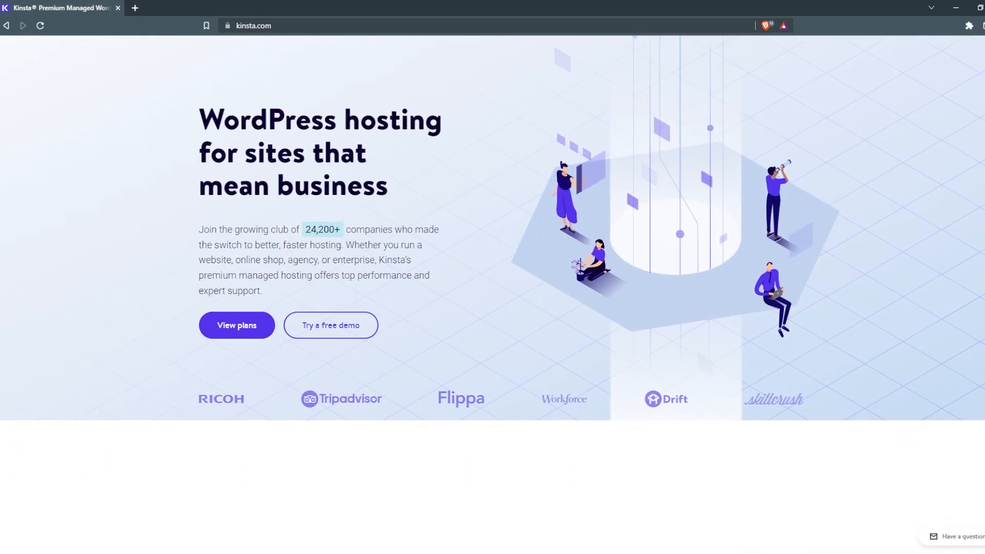
scroll(down, 3)
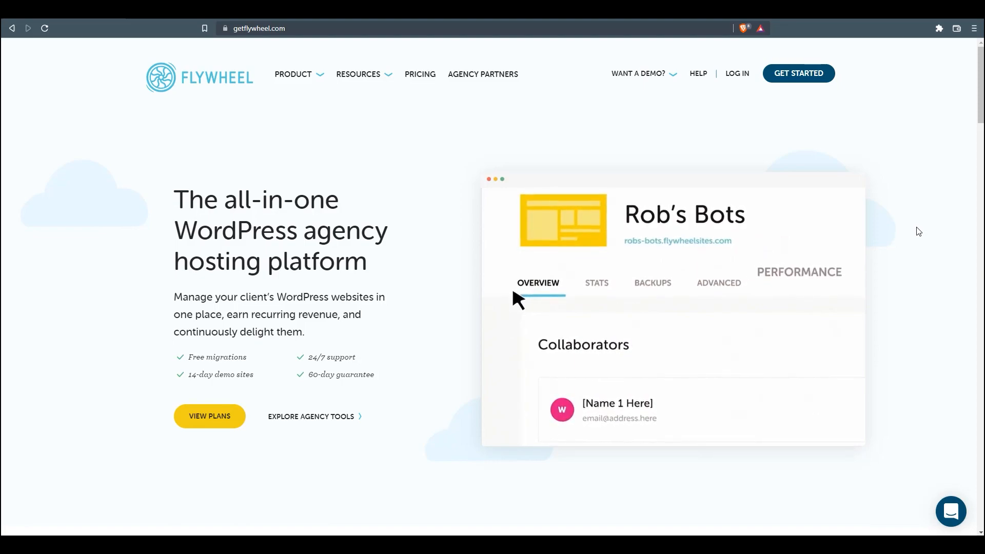
click(634, 282)
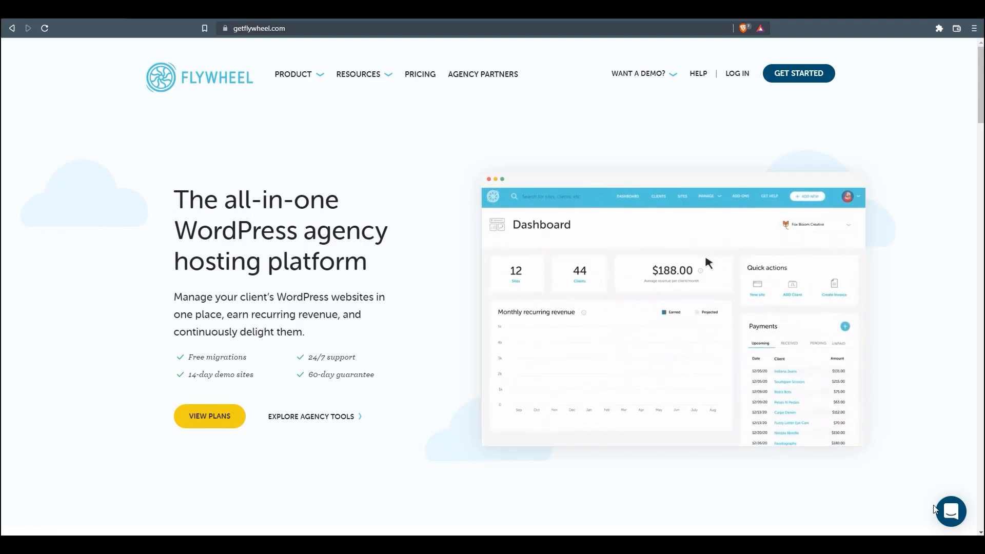
scroll(down, 3)
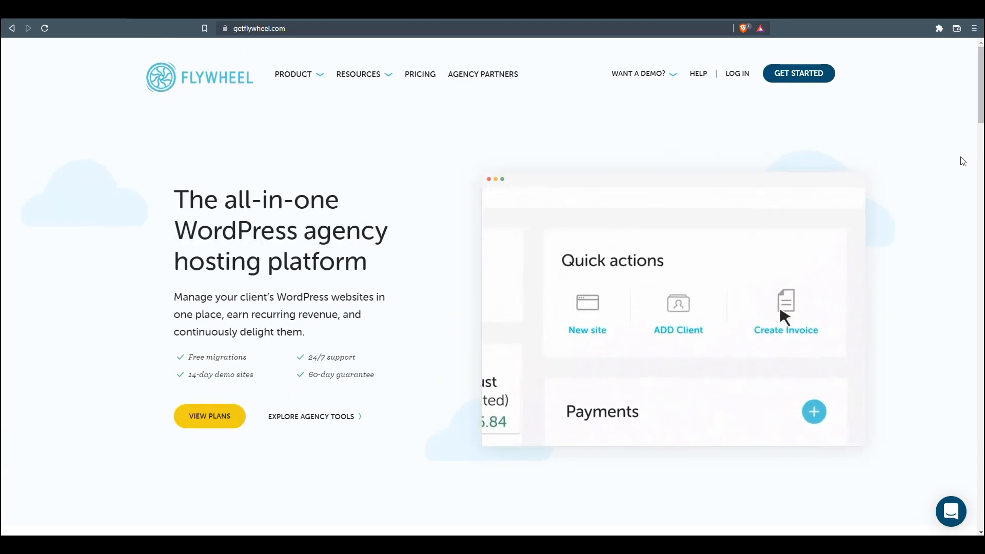
- Go to Flywheel's Managed WordPress hosting page from the Product menu and read down to its explainer video
click(293, 74)
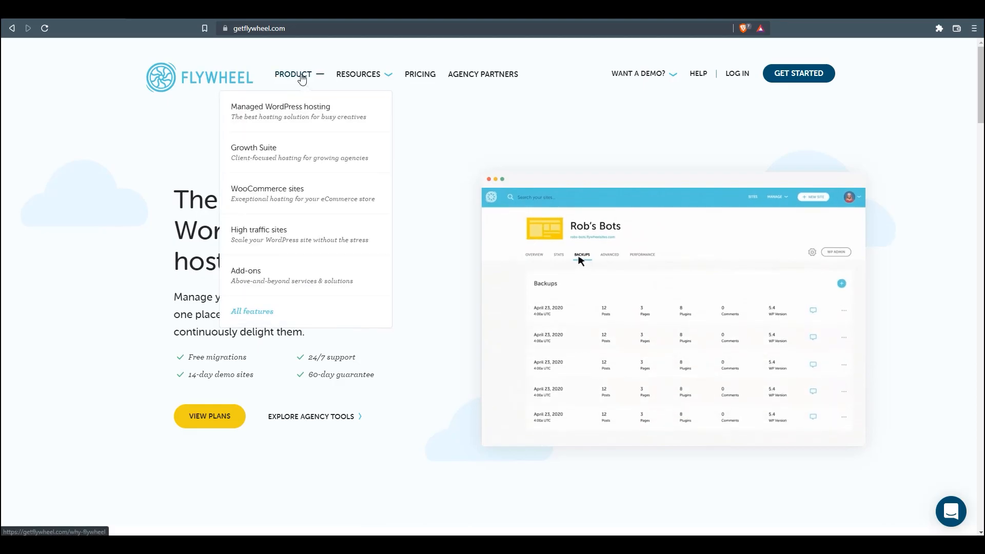
click(281, 111)
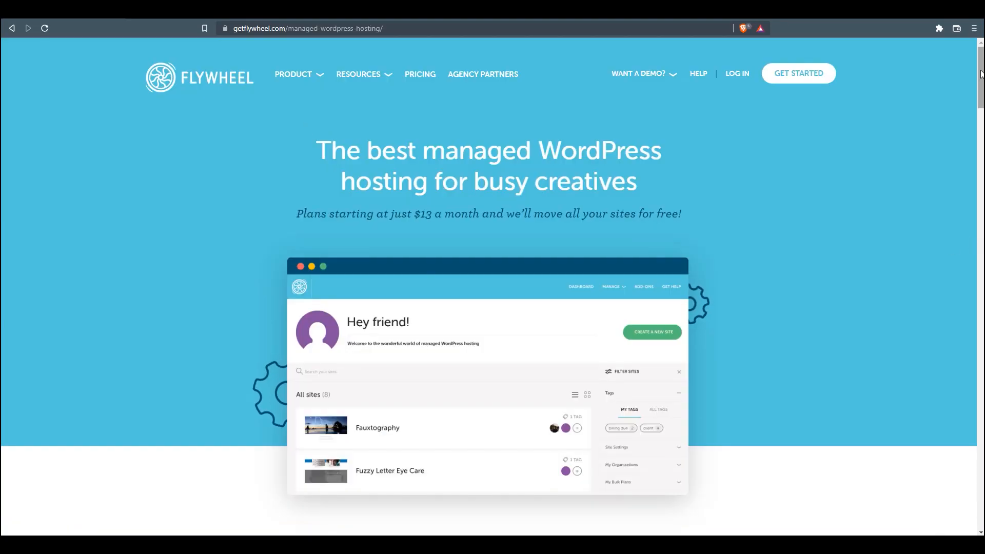
scroll(down, 3)
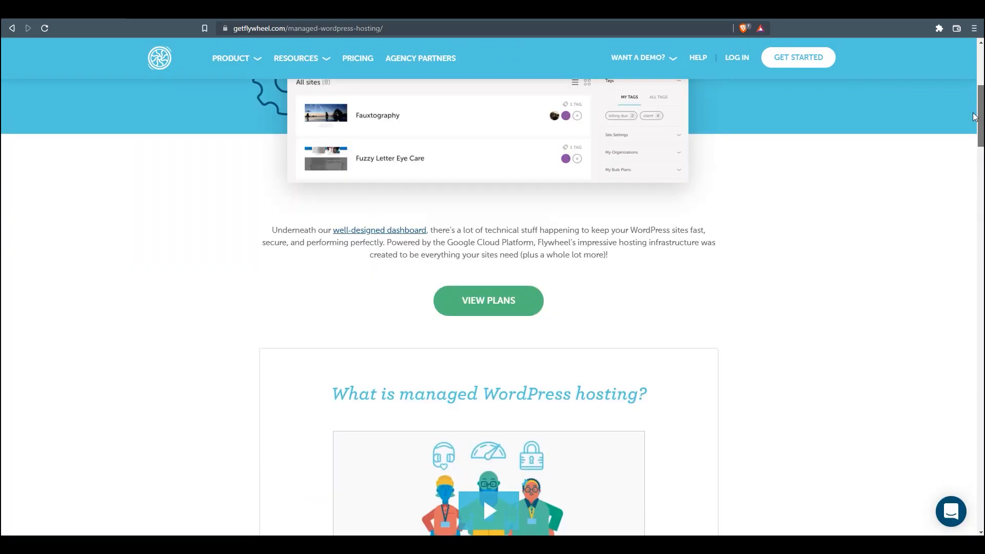
scroll(down, 3)
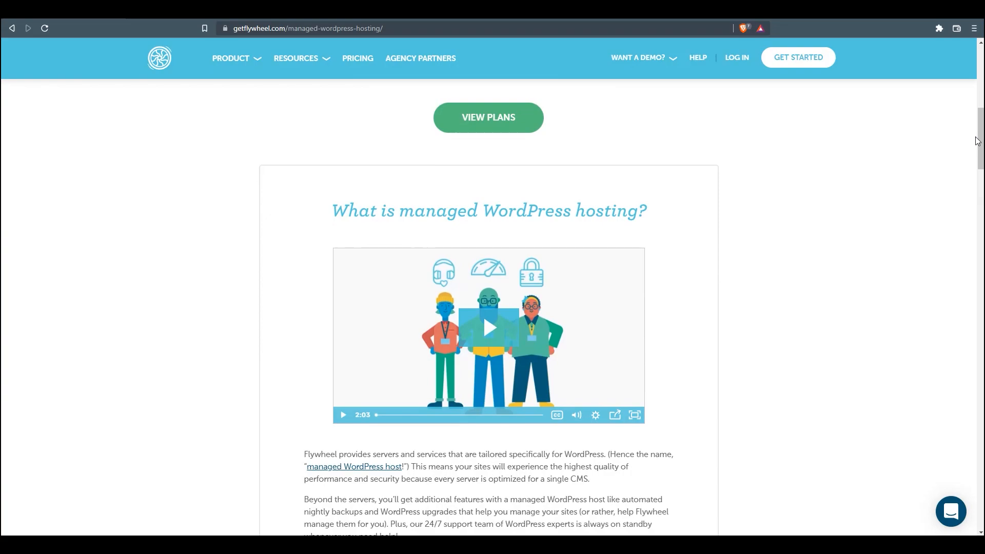
mouse_move(602, 356)
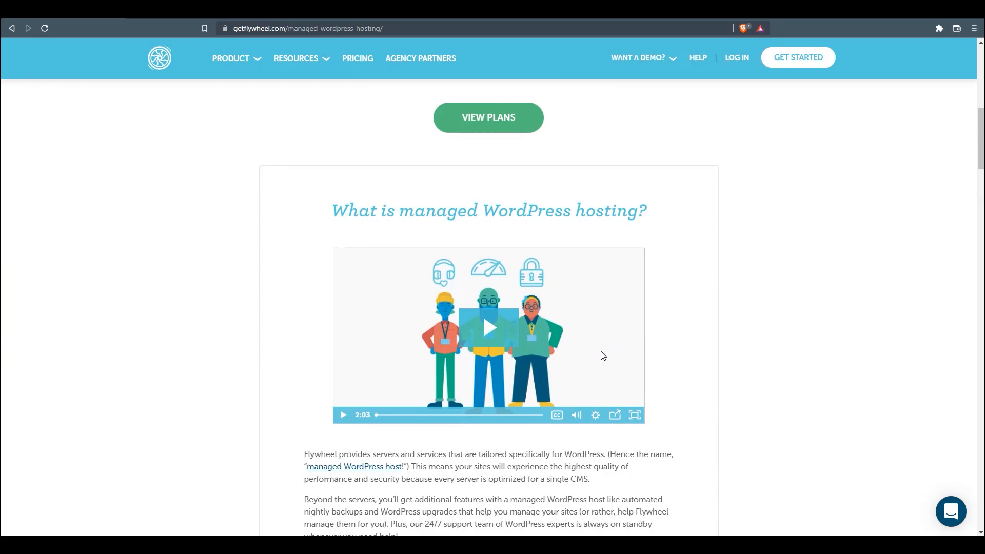
mouse_move(799, 388)
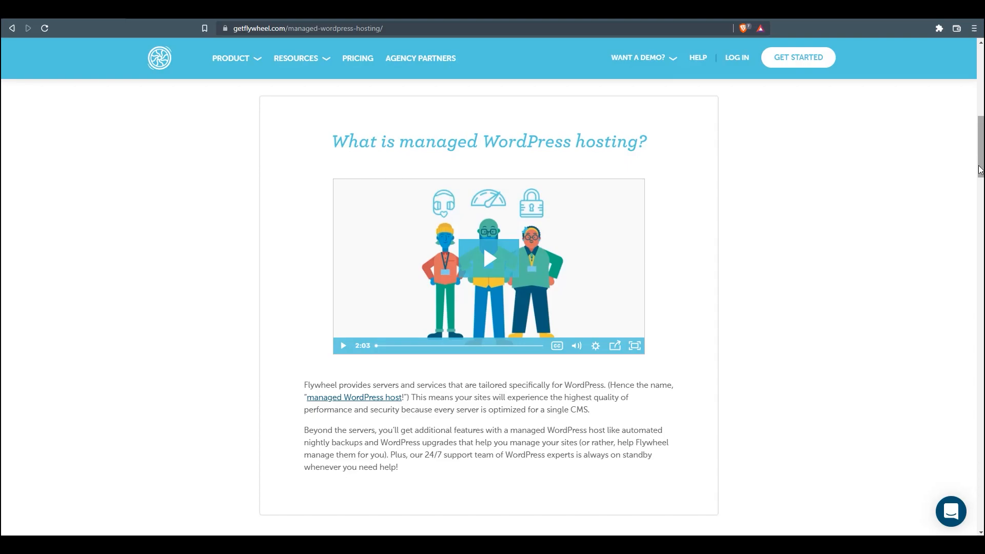
scroll(up, 3)
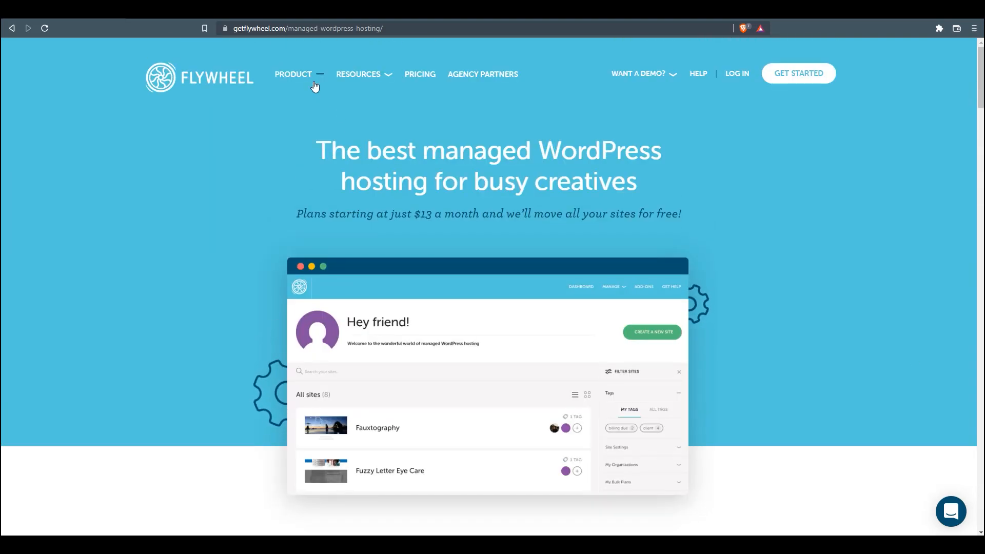
- Go to the Growth Suite product page, then reopen the Product menu
click(292, 74)
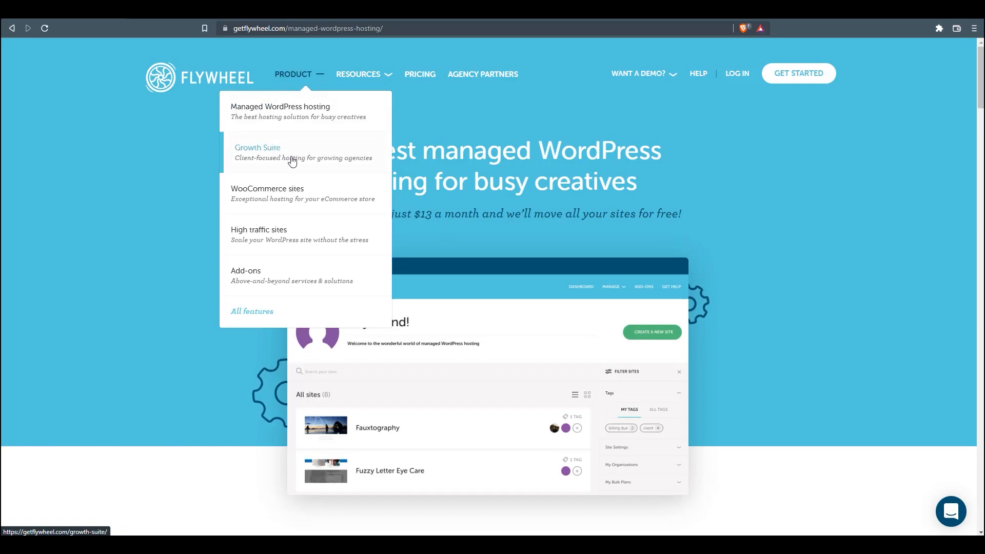
click(258, 151)
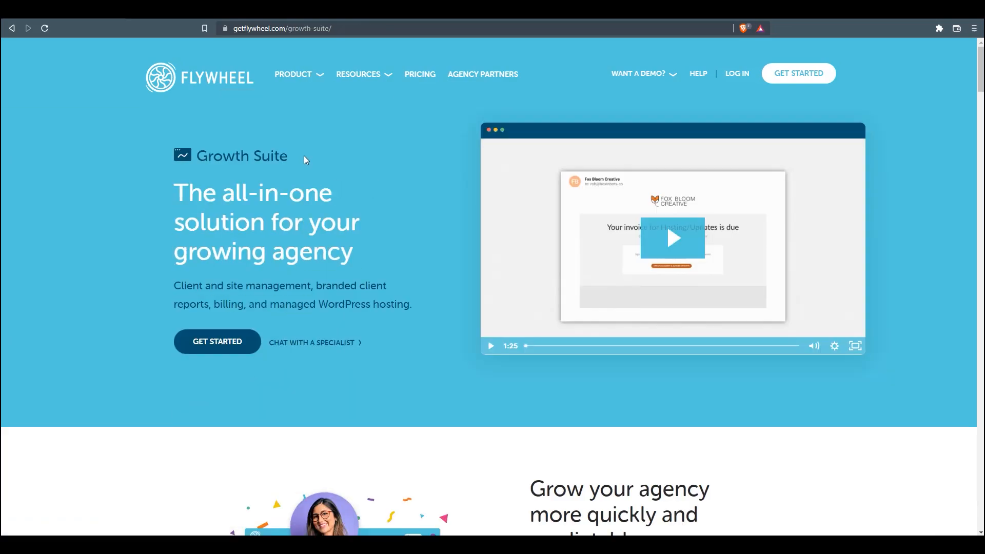
mouse_move(372, 186)
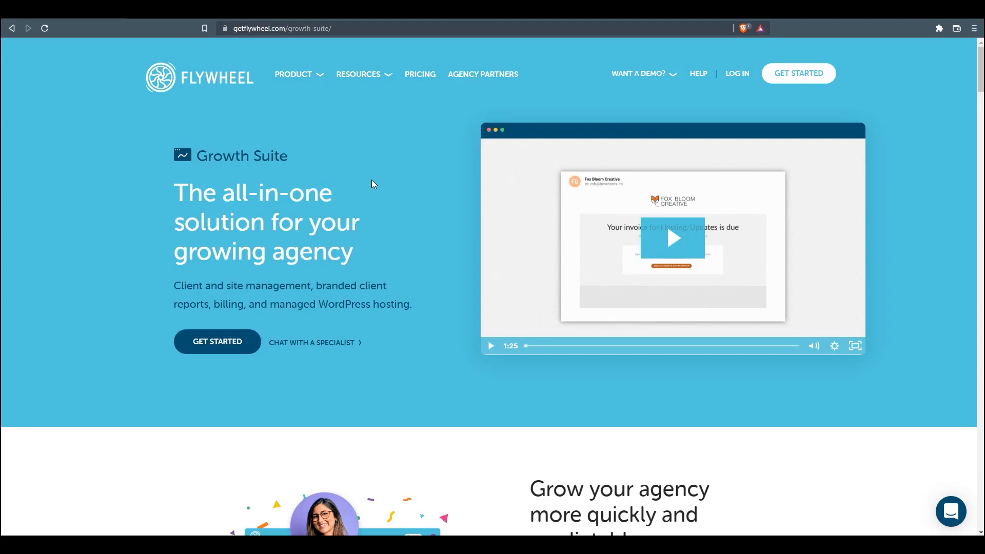
mouse_move(545, 400)
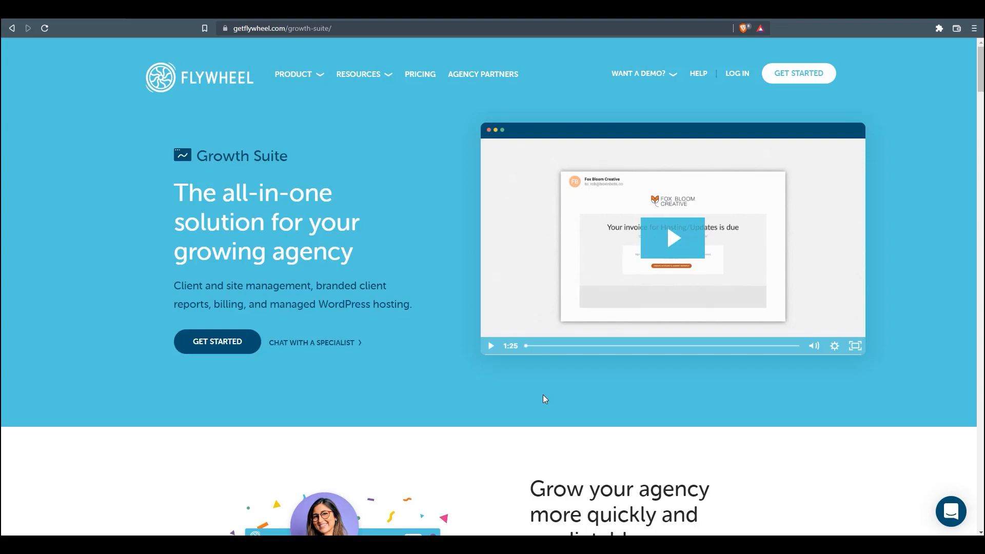
mouse_move(534, 402)
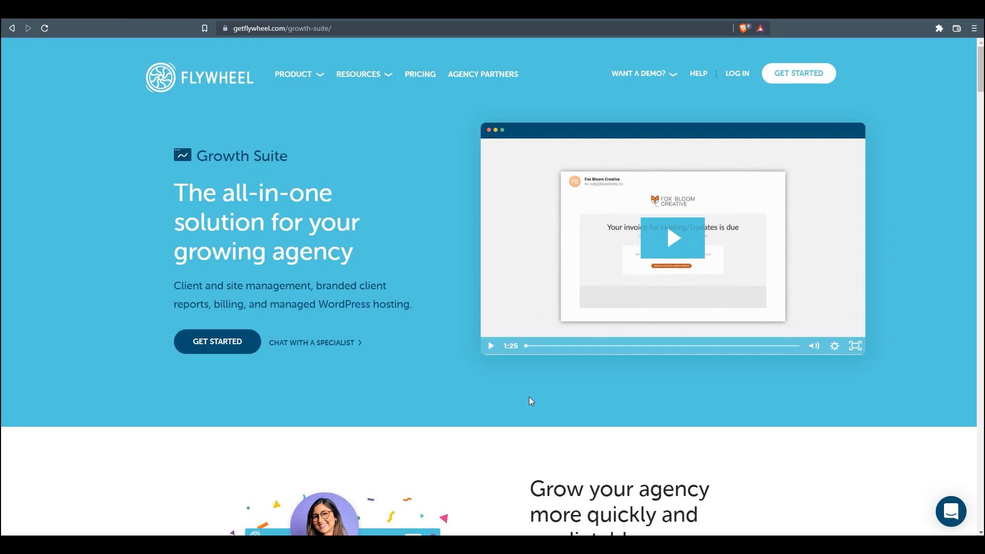
click(294, 74)
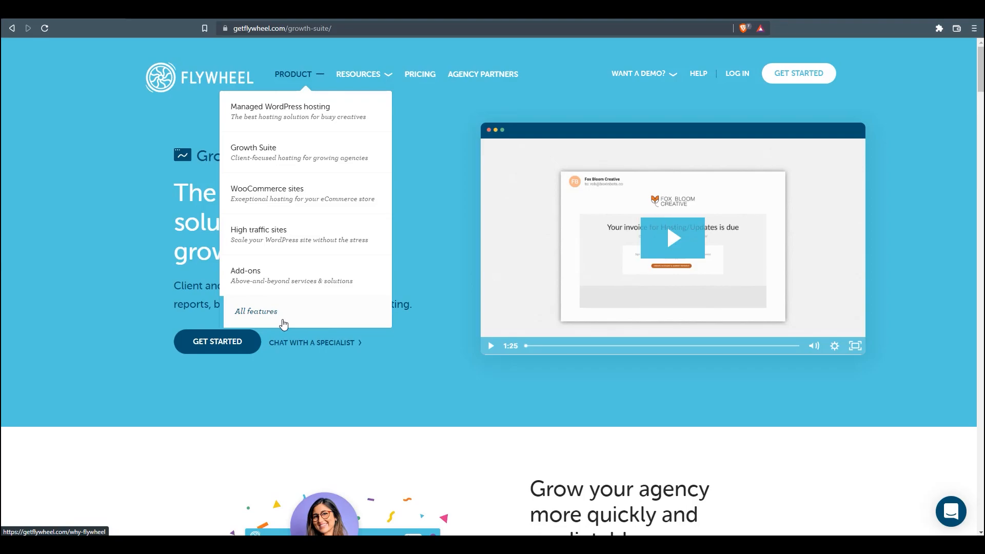
- Go to the Why Flywheel page and read through hosting features, agency tools, add-ons and support
click(256, 310)
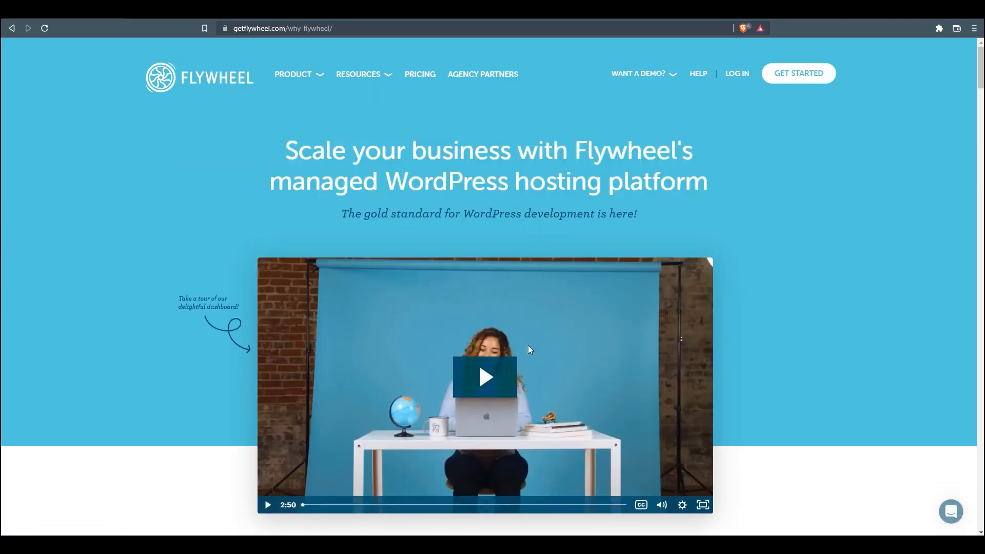
mouse_move(525, 339)
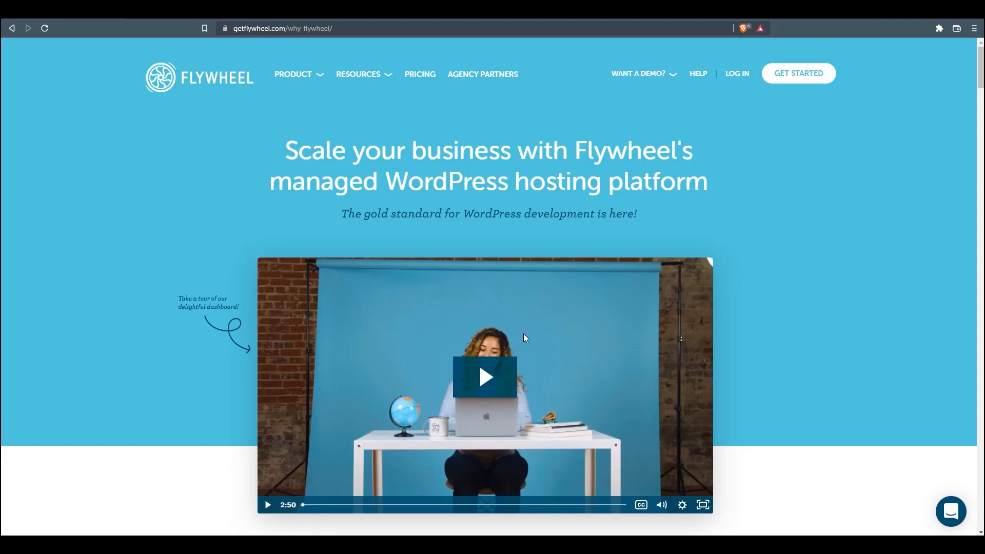
mouse_move(977, 130)
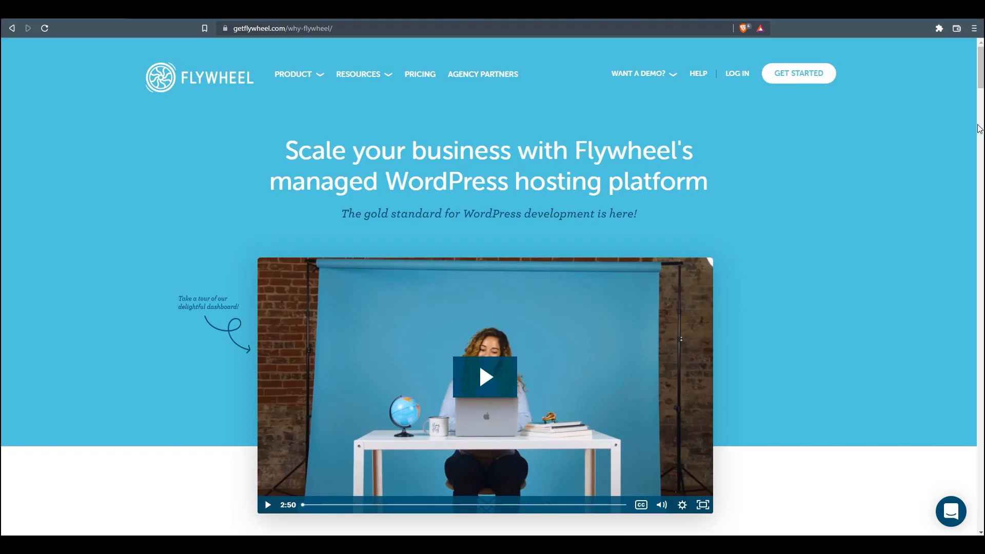
scroll(down, 3)
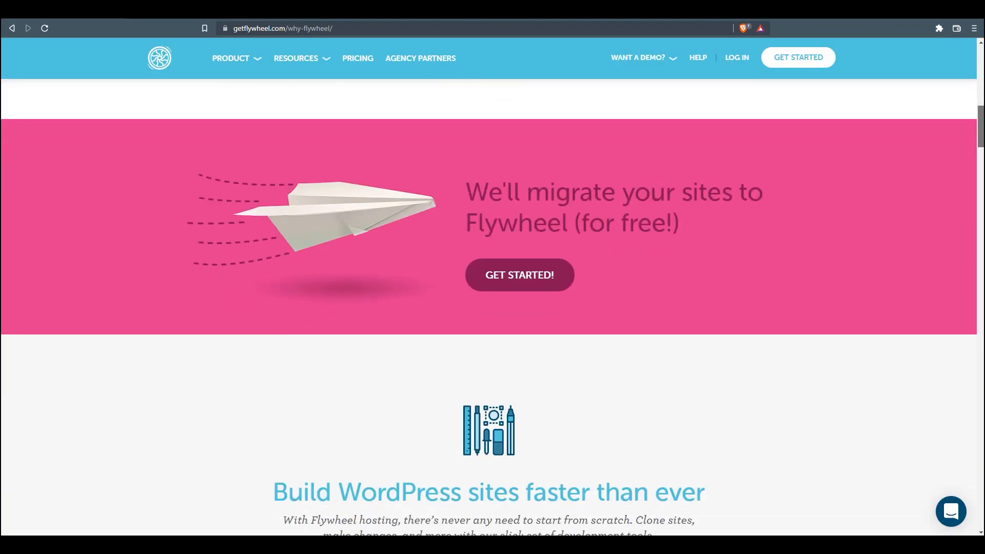
scroll(down, 3)
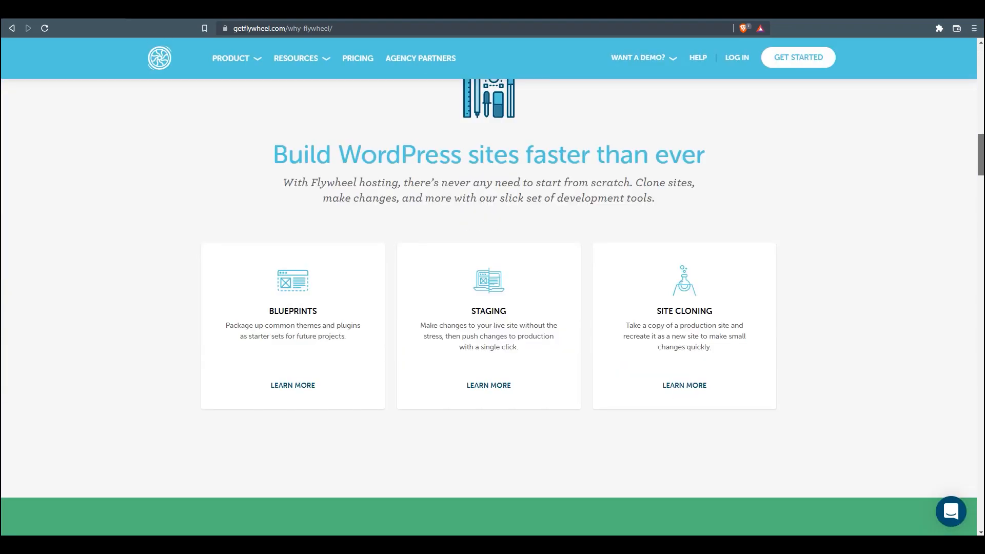
scroll(down, 3)
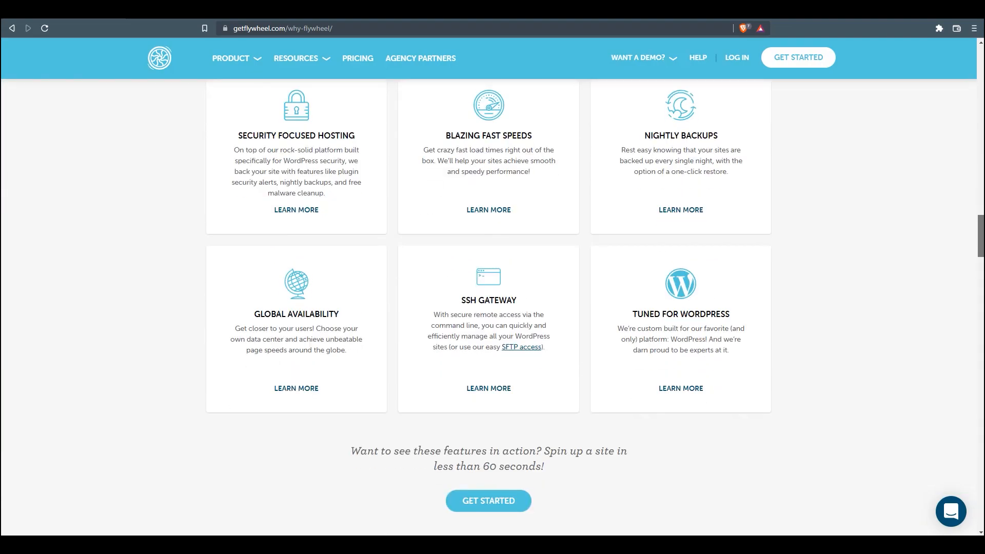
scroll(down, 3)
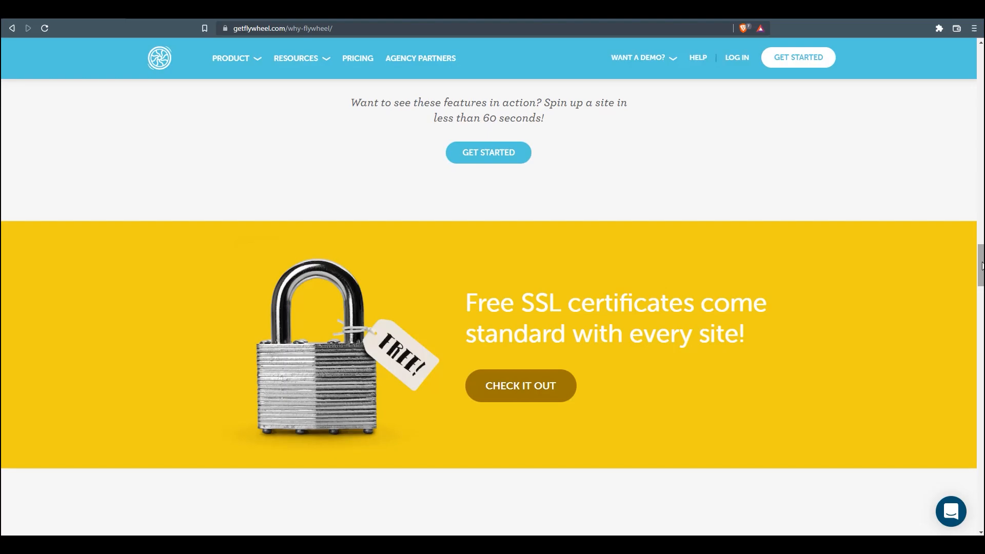
scroll(down, 3)
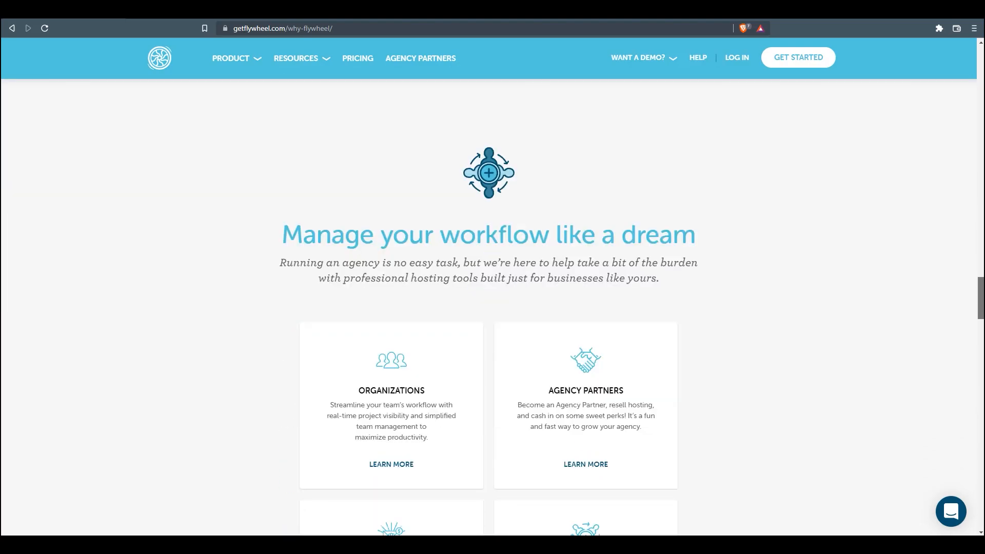
scroll(down, 3)
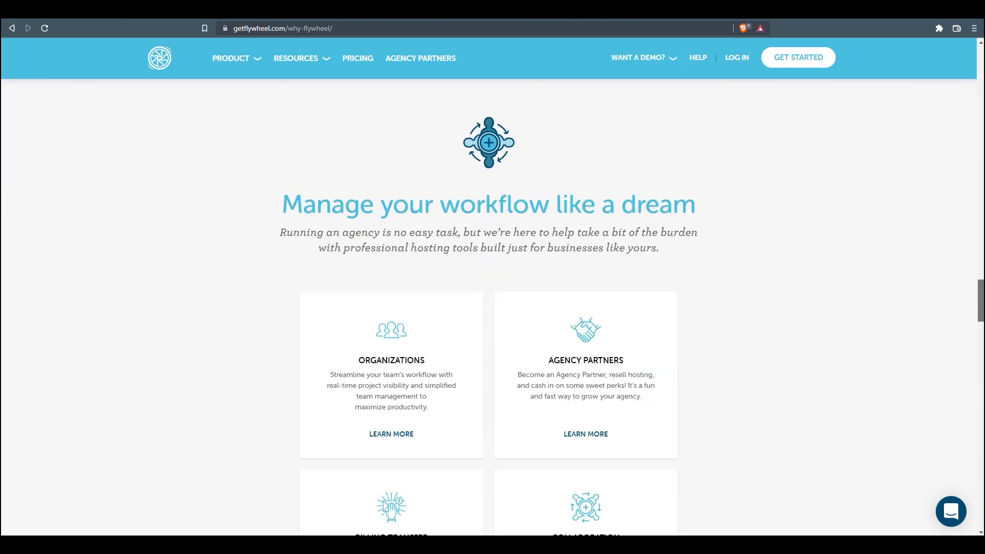
scroll(down, 3)
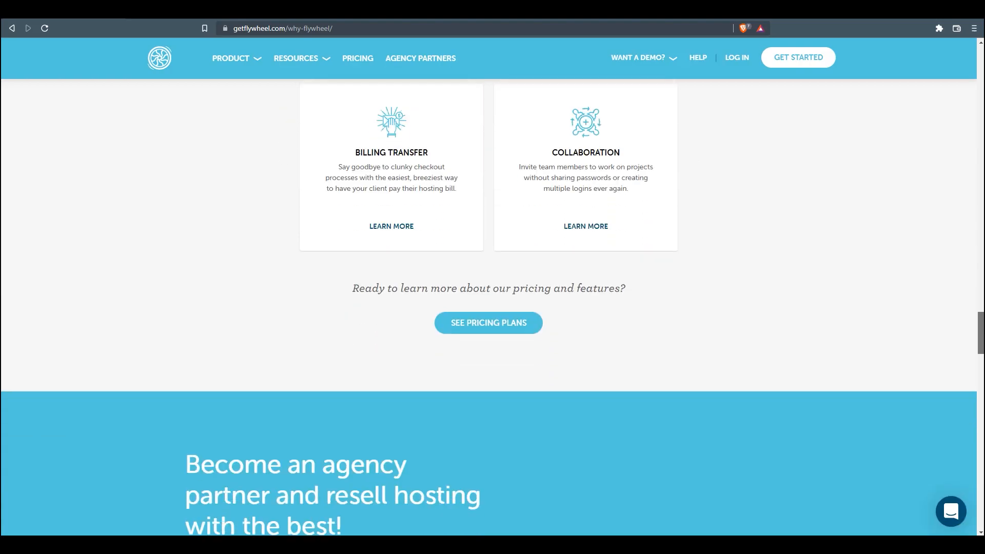
scroll(up, 3)
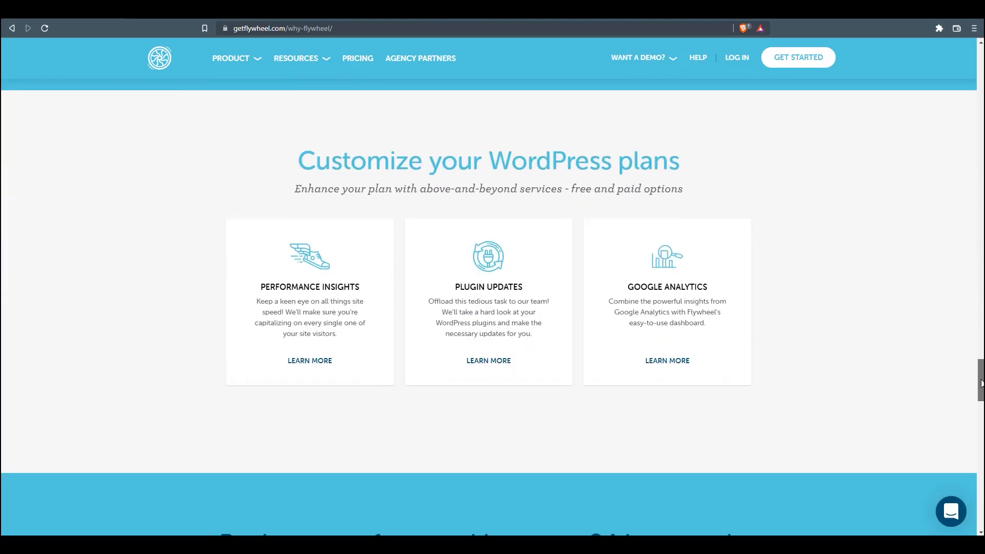
scroll(down, 3)
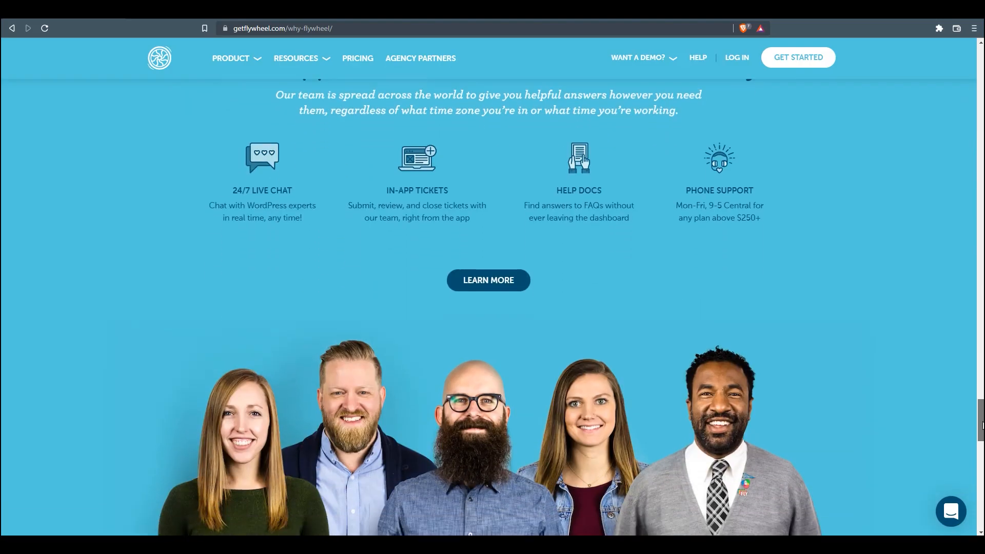
scroll(down, 3)
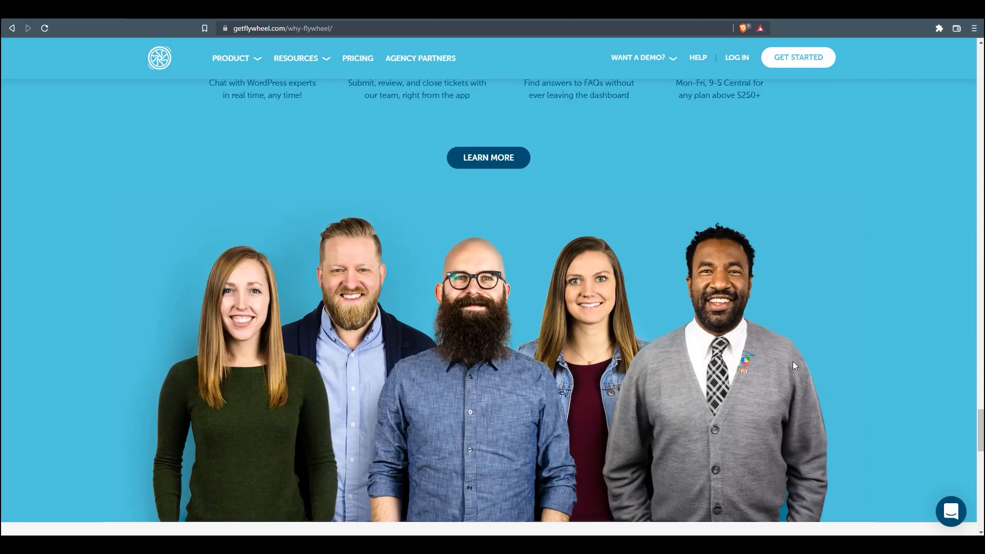
mouse_move(489, 228)
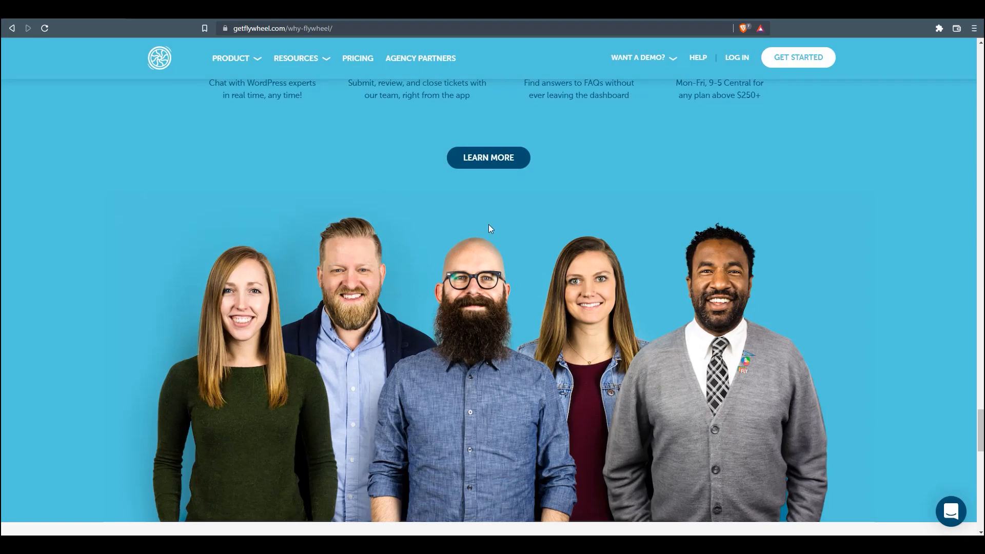
mouse_move(880, 315)
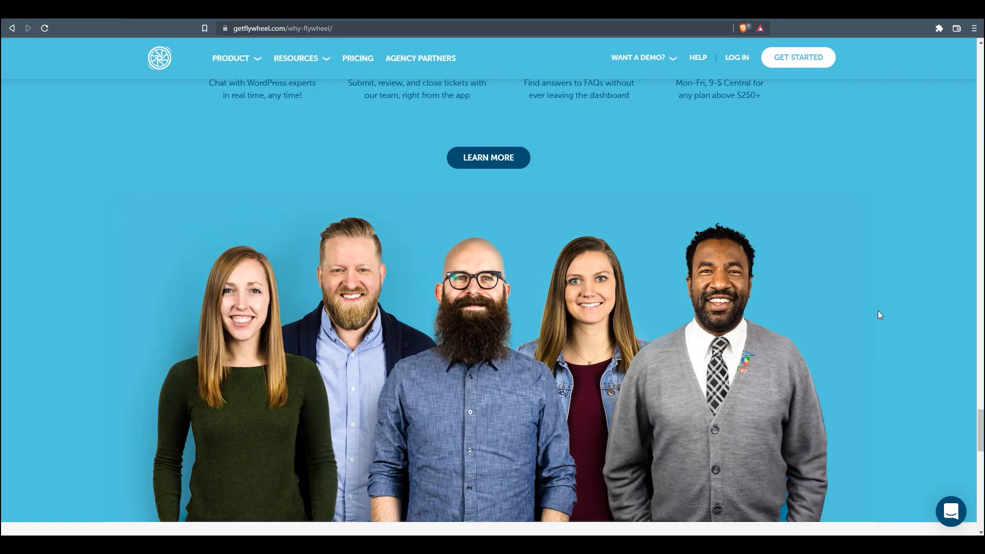
mouse_move(793, 282)
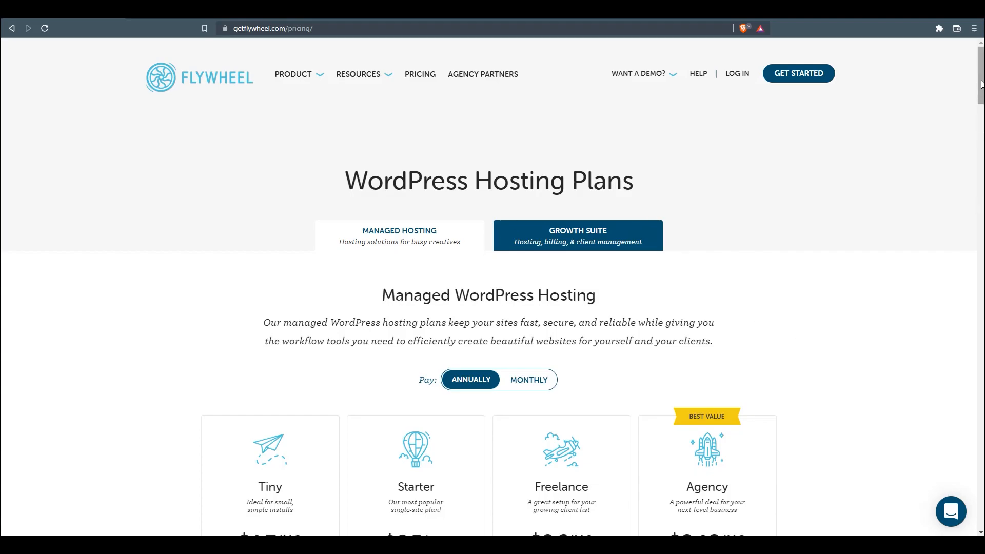
scroll(down, 3)
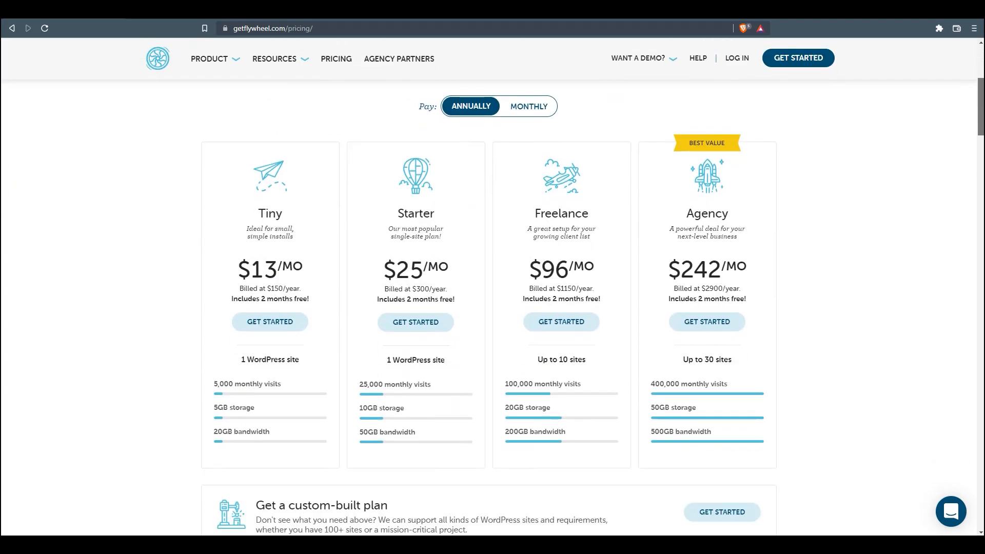
scroll(down, 3)
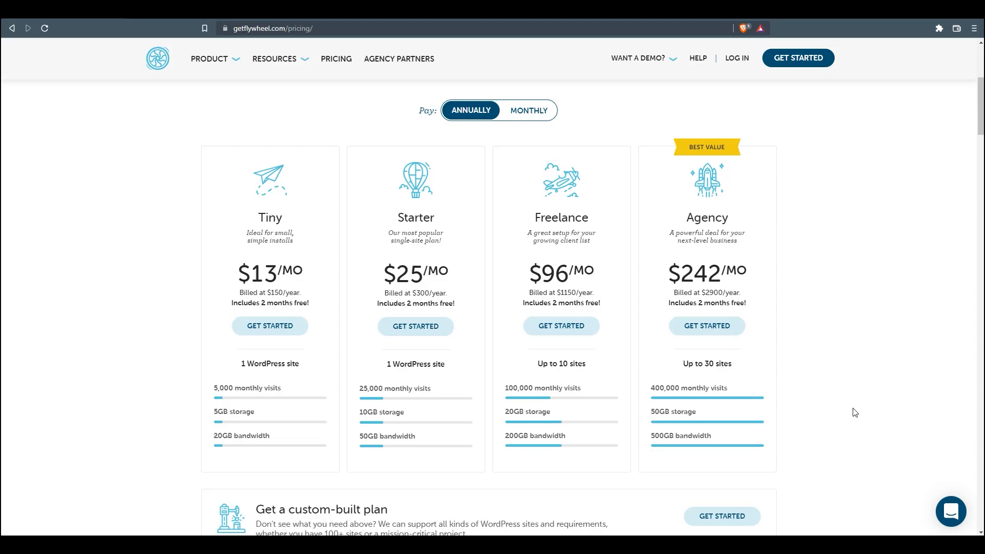
scroll(down, 3)
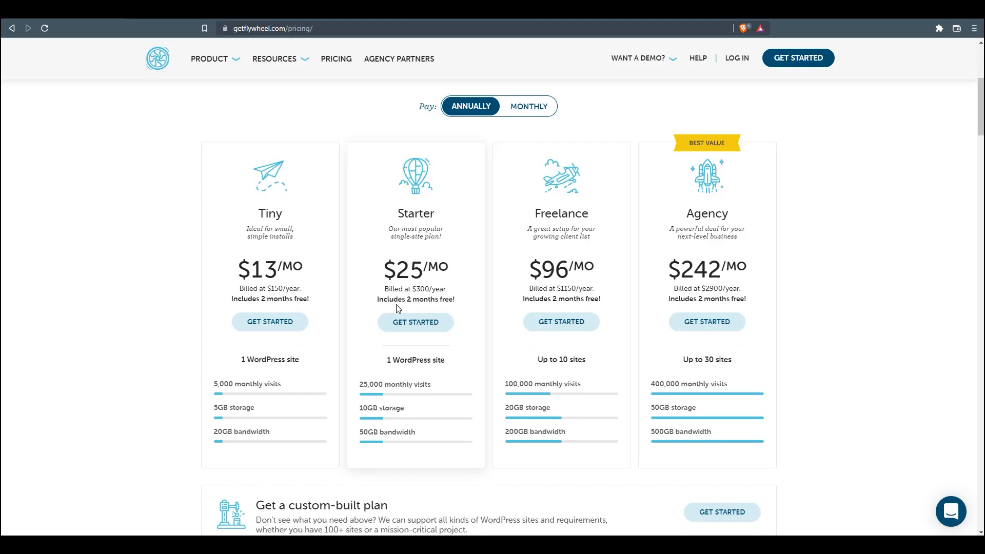
mouse_move(927, 411)
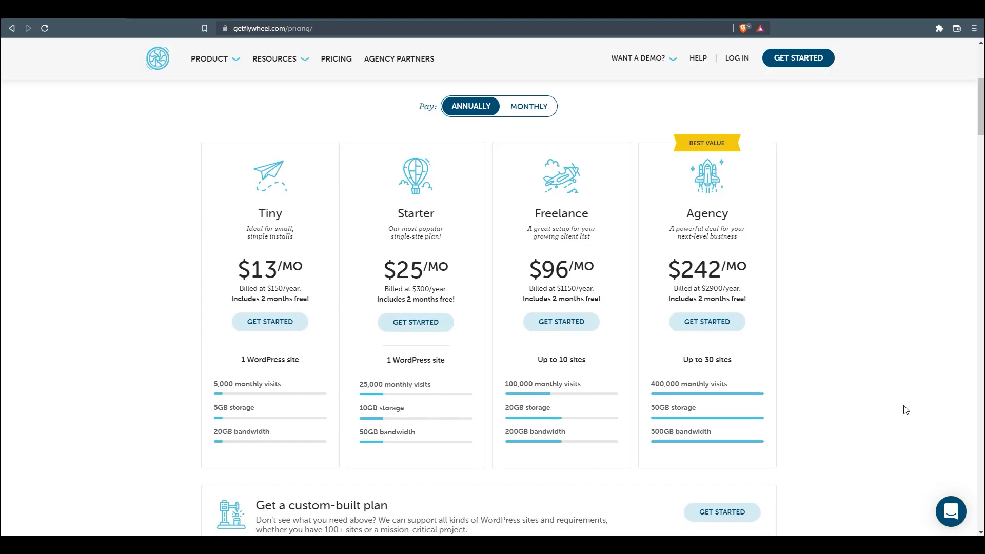
mouse_move(896, 410)
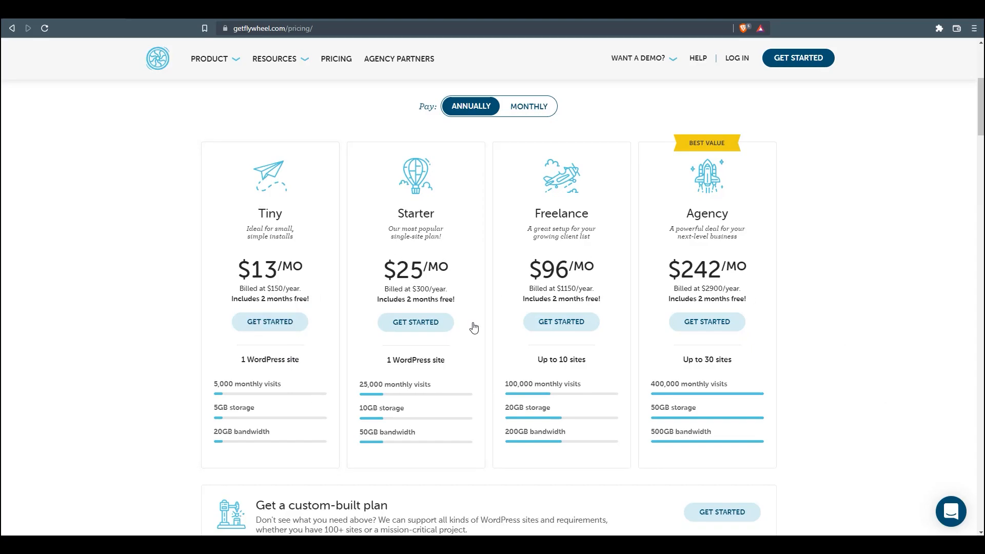
- Switch plan pricing to monthly billing ($15, $30, $115, $290)
click(527, 105)
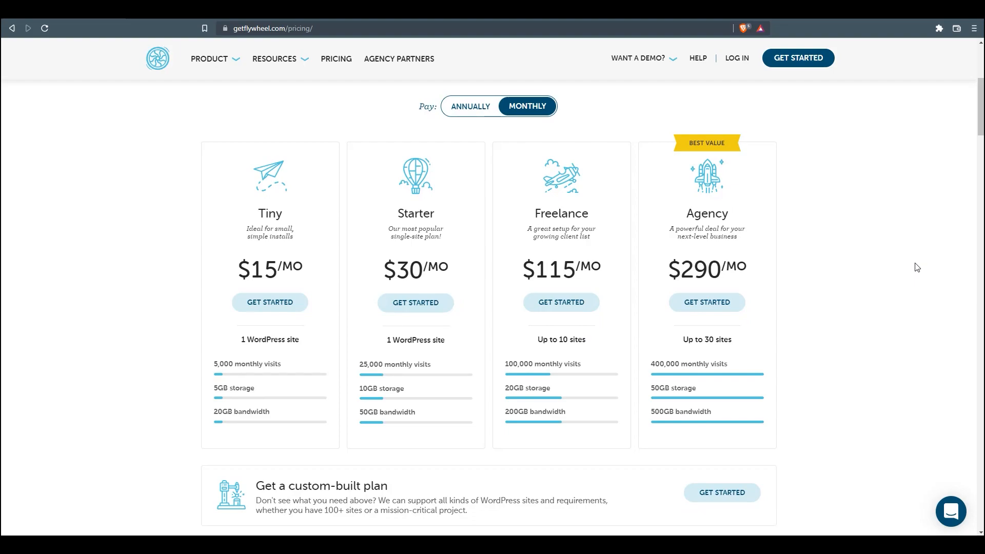
mouse_move(965, 340)
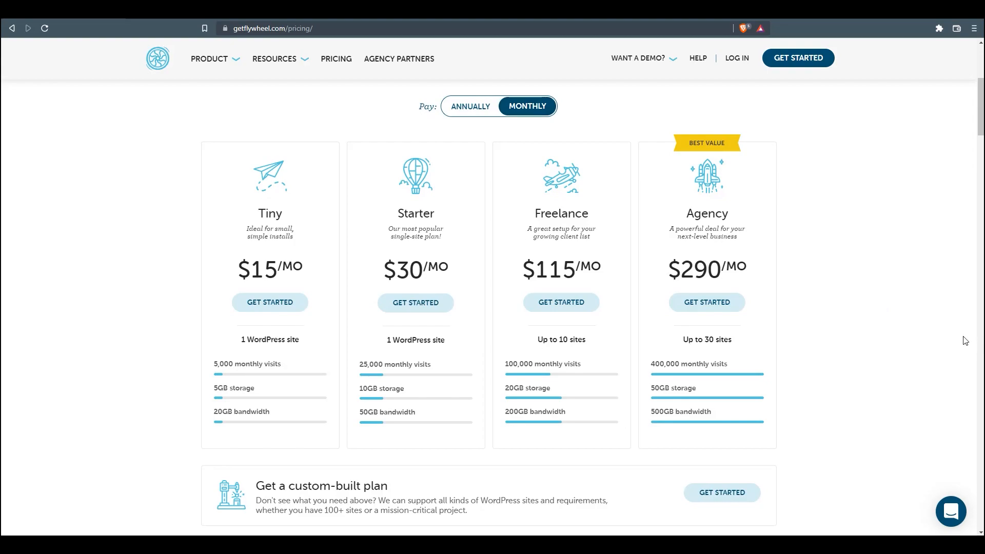
mouse_move(961, 341)
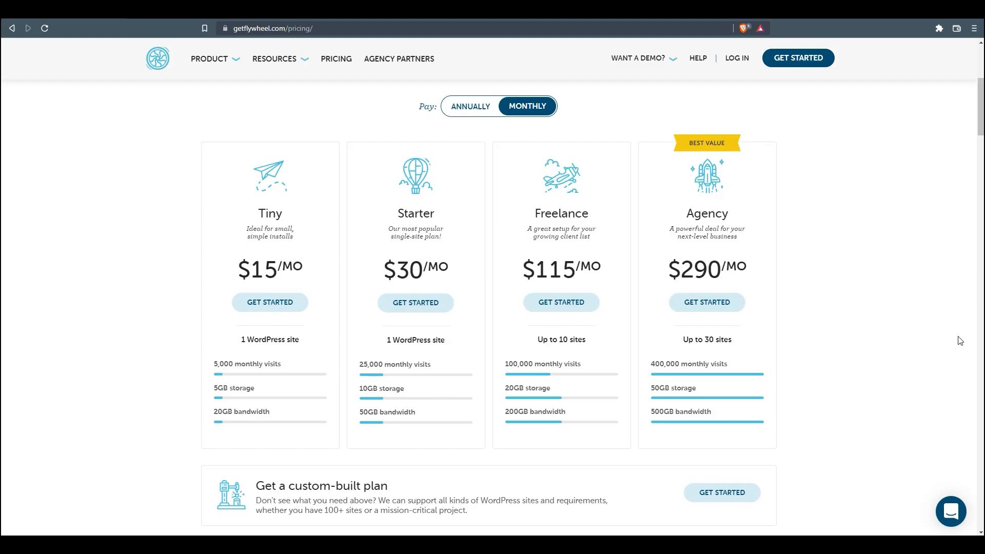
mouse_move(869, 304)
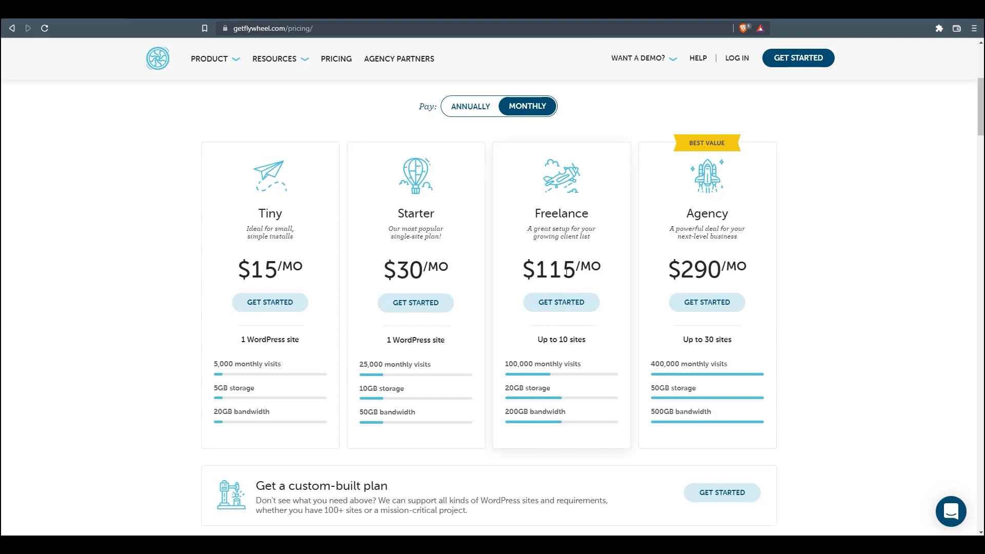
mouse_move(583, 366)
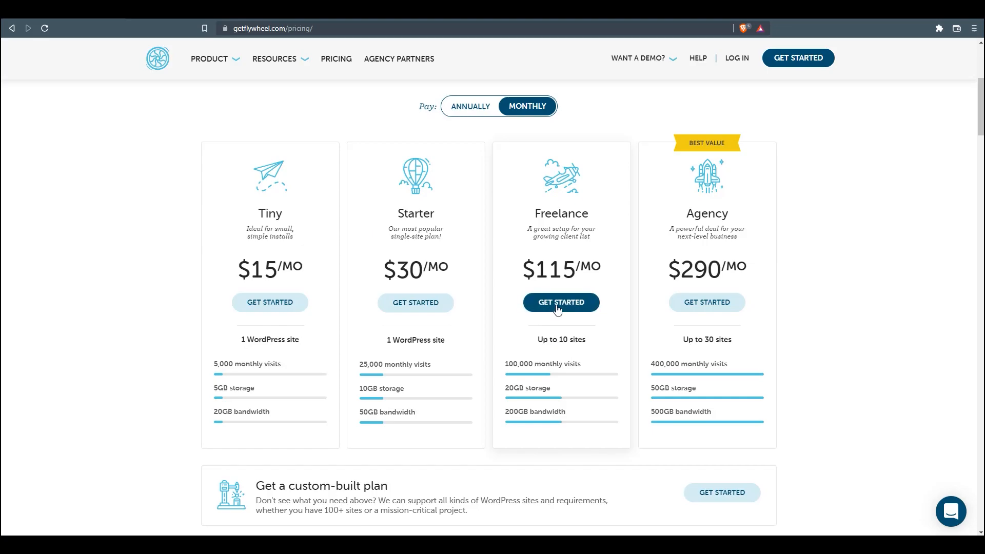
- Start signing up for the Freelance plan to reach the account creation form
click(561, 302)
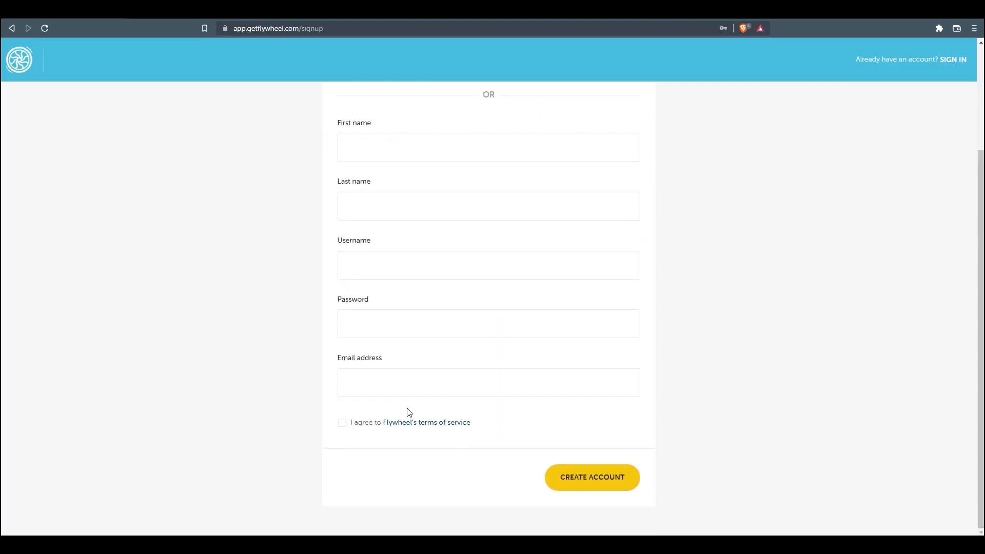
mouse_move(406, 437)
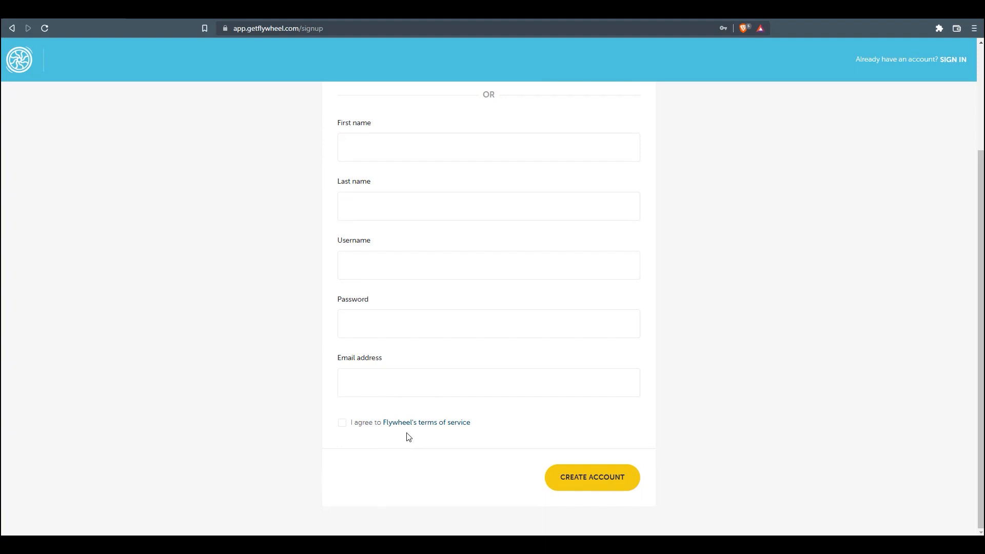
mouse_move(409, 426)
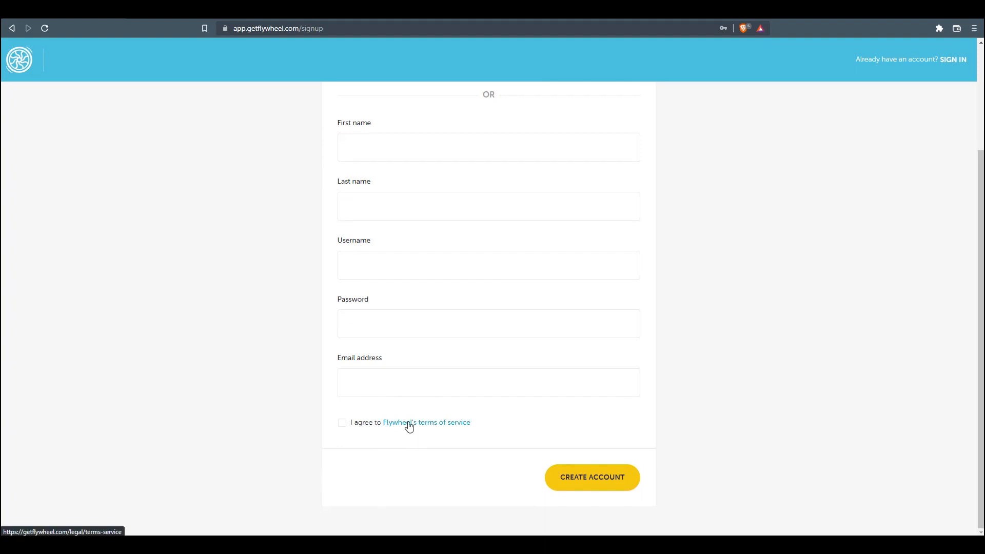
- Follow the terms of service link from the signup form and skim WP Engine's terms
click(427, 422)
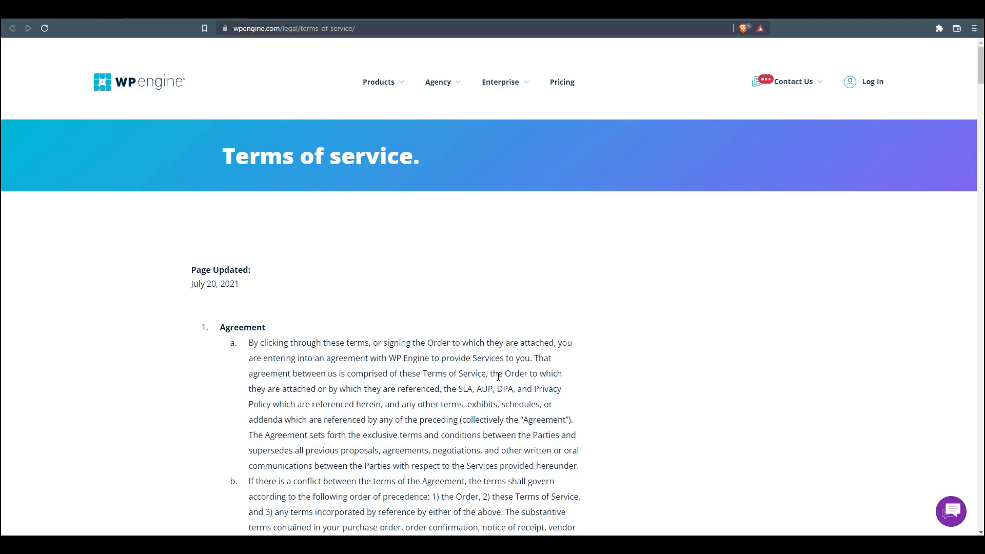
scroll(down, 3)
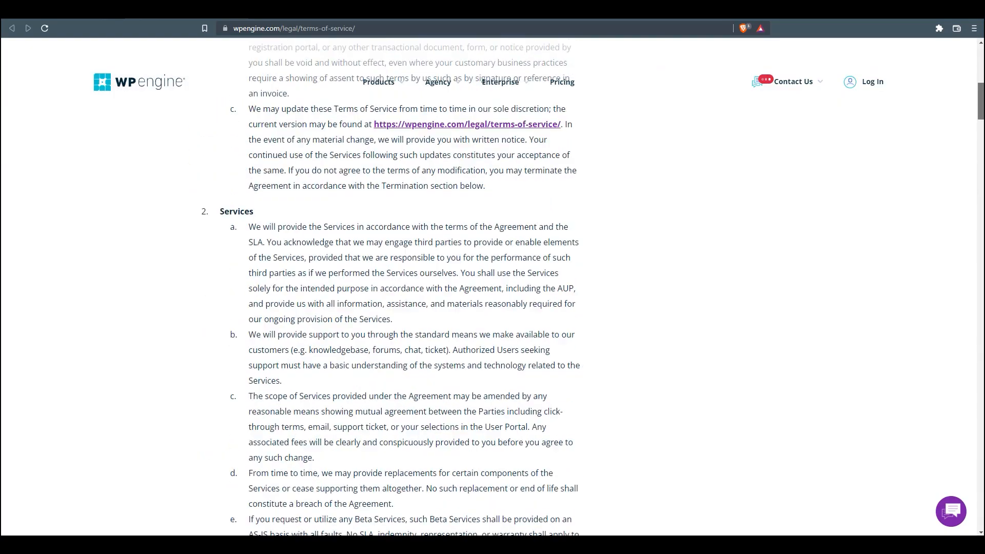
scroll(down, 3)
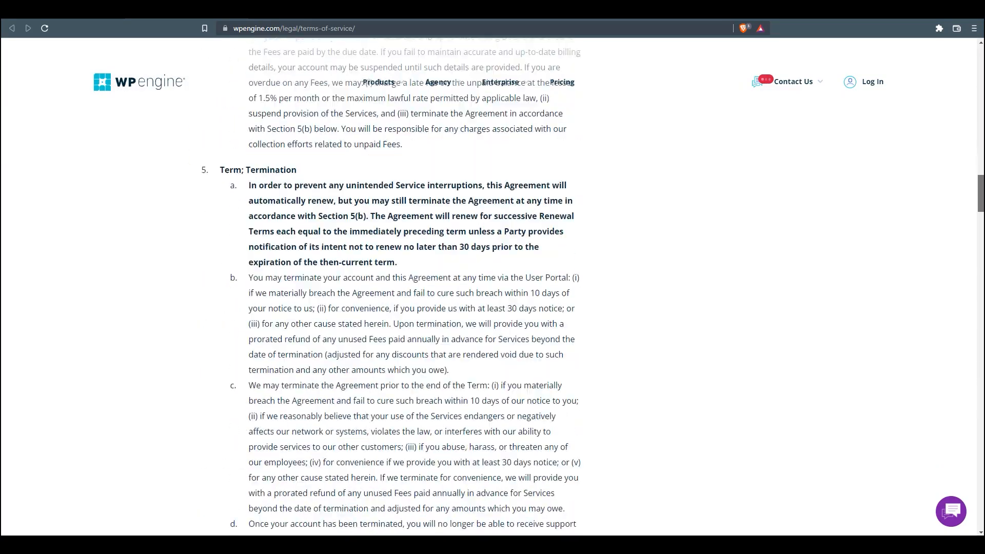
scroll(down, 3)
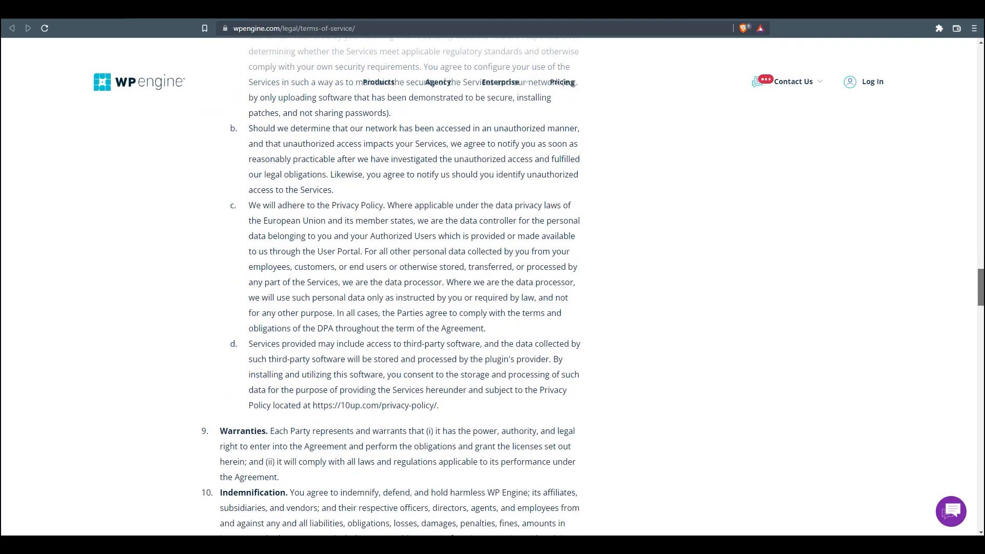
scroll(down, 3)
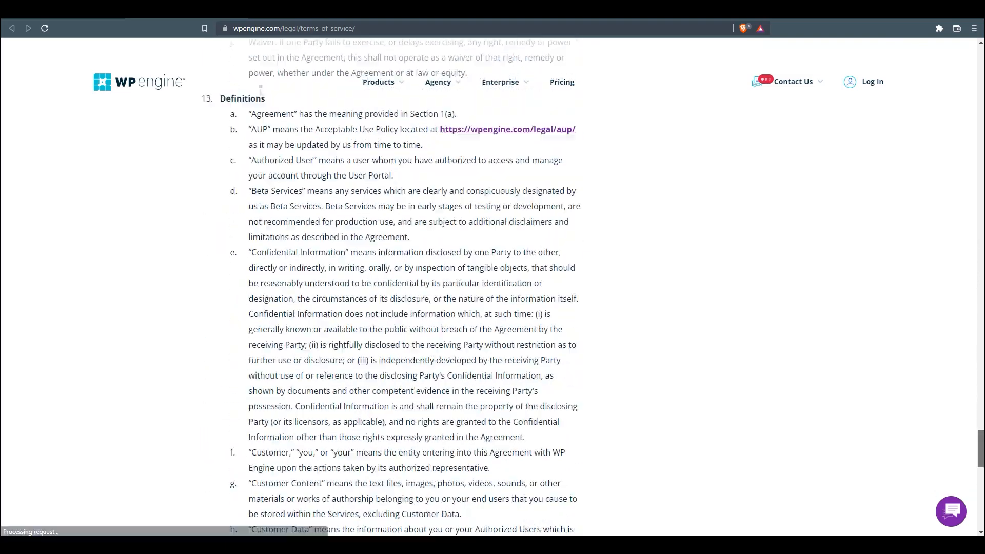
scroll(up, 3)
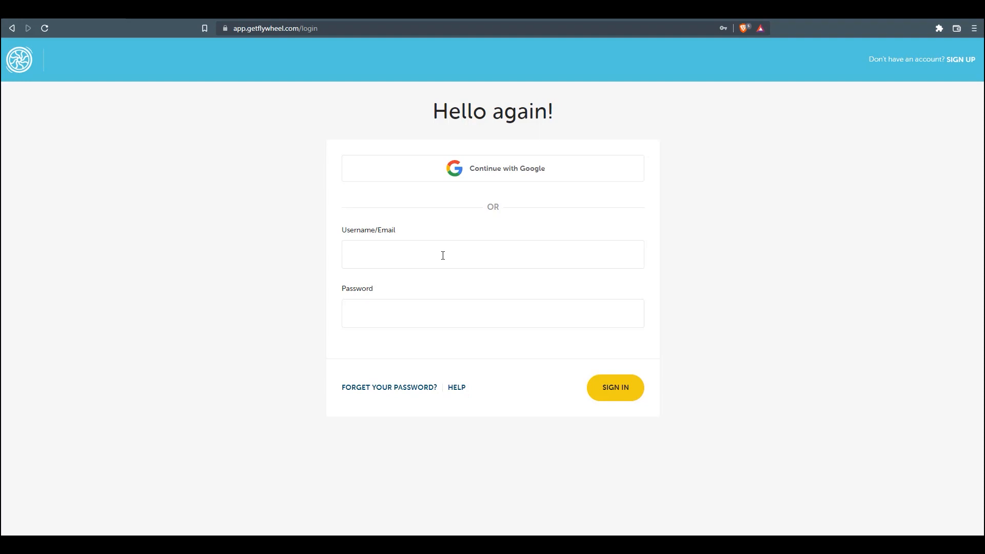
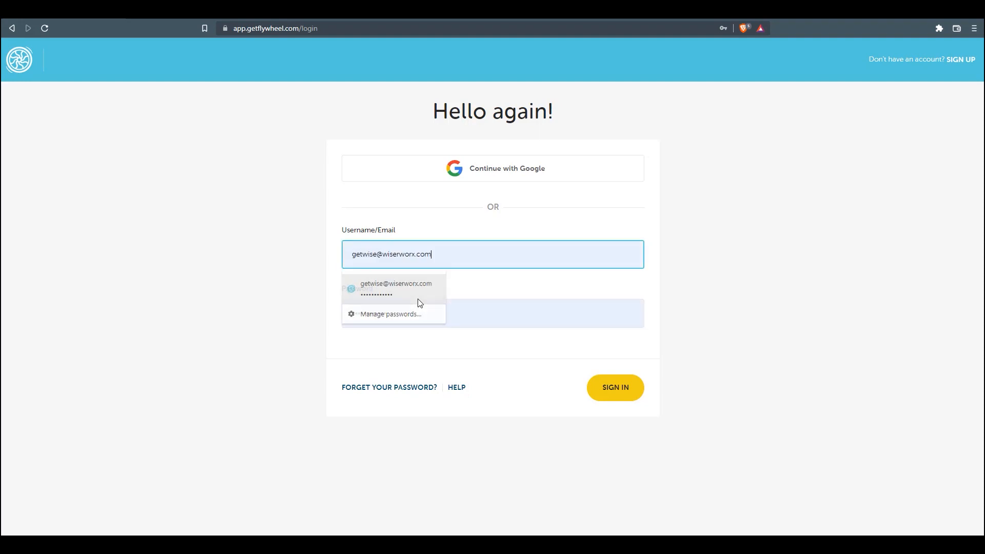
click(396, 289)
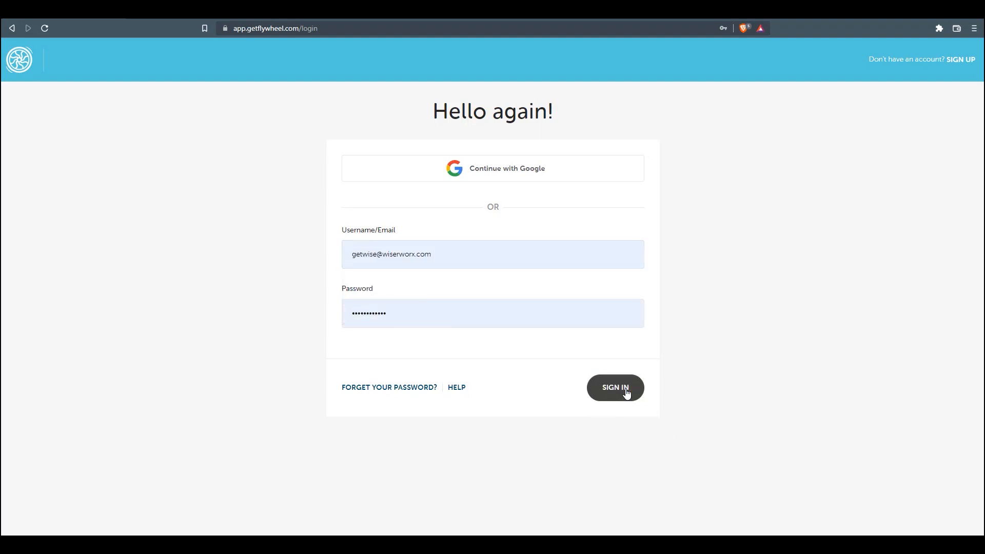
click(614, 388)
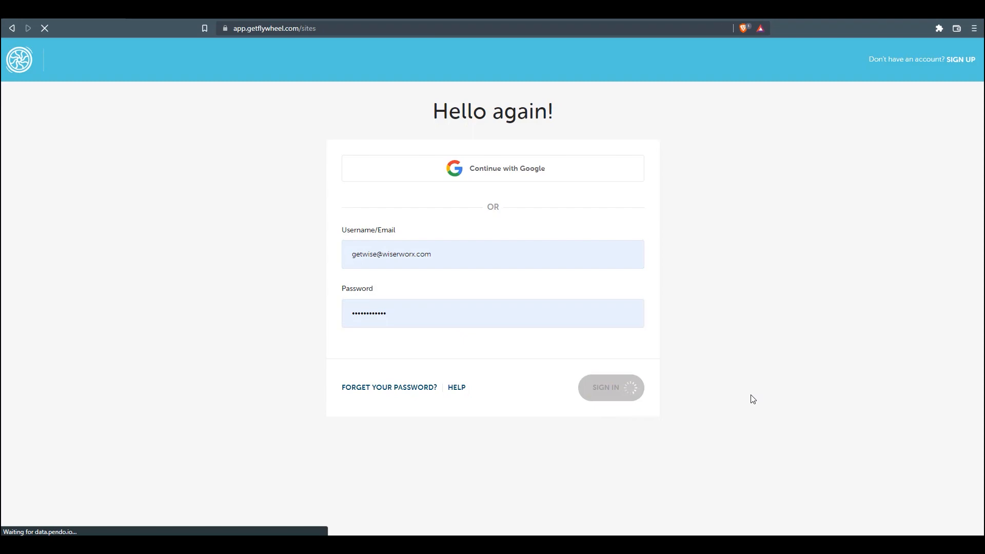
click(609, 387)
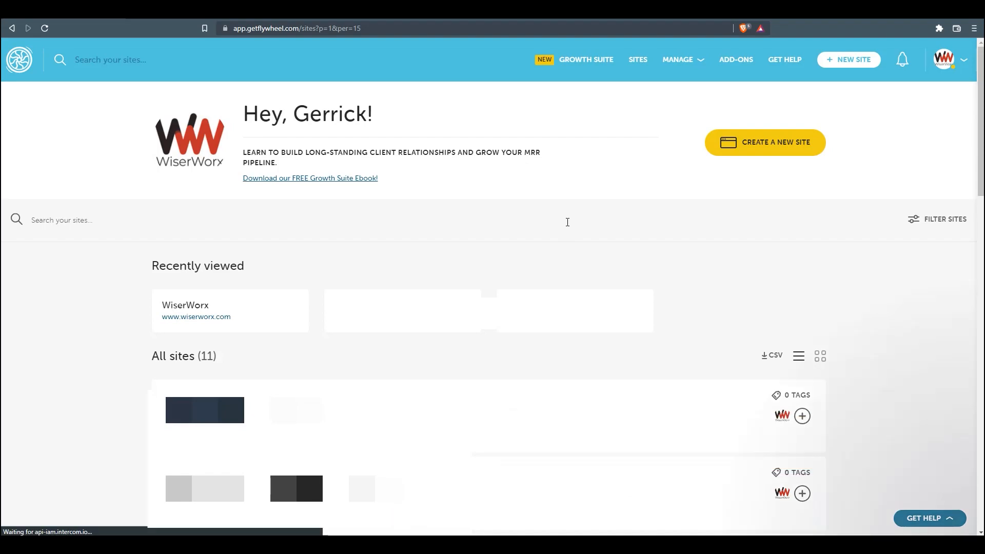
- Dismiss the help chat prompt and select the WiserWorx site at the end of the All sites list
click(930, 518)
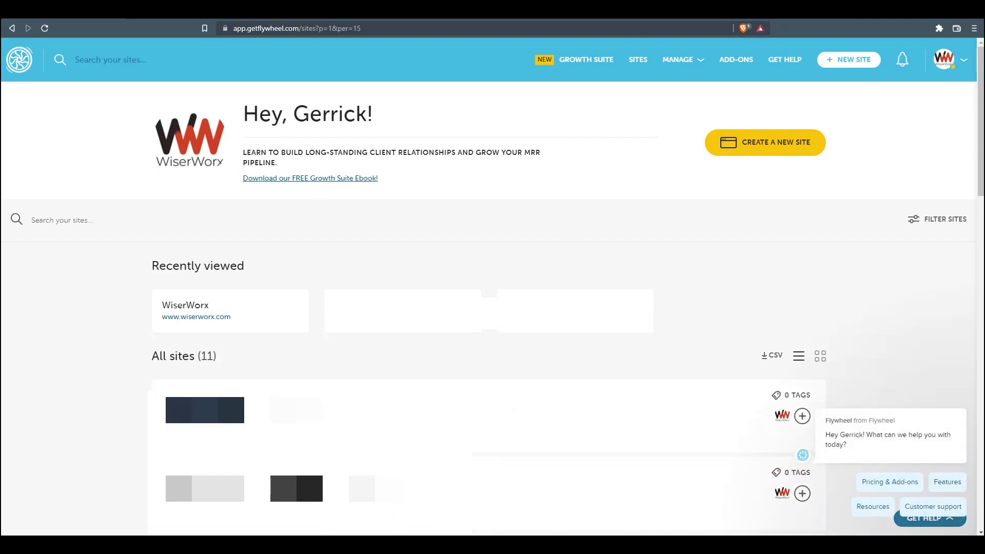
click(930, 517)
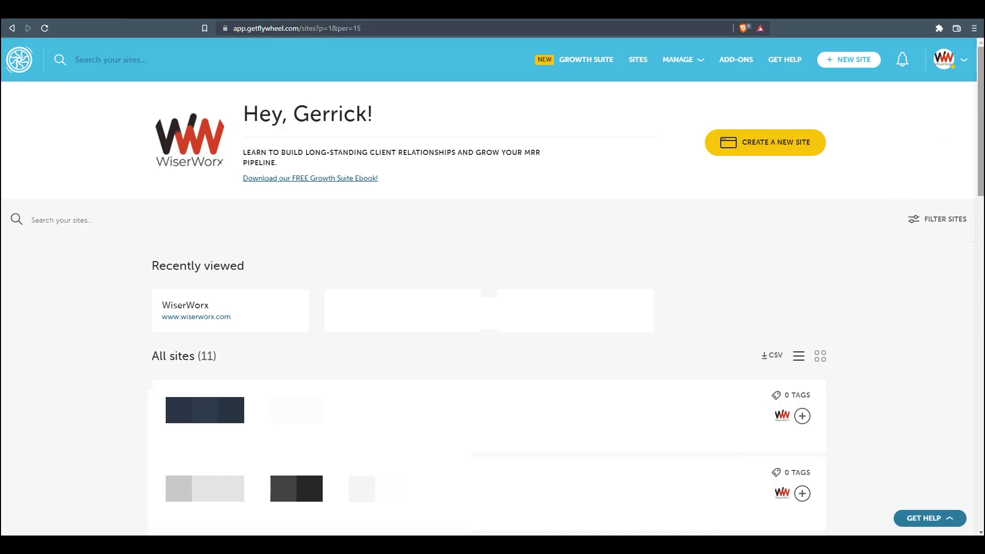
scroll(down, 3)
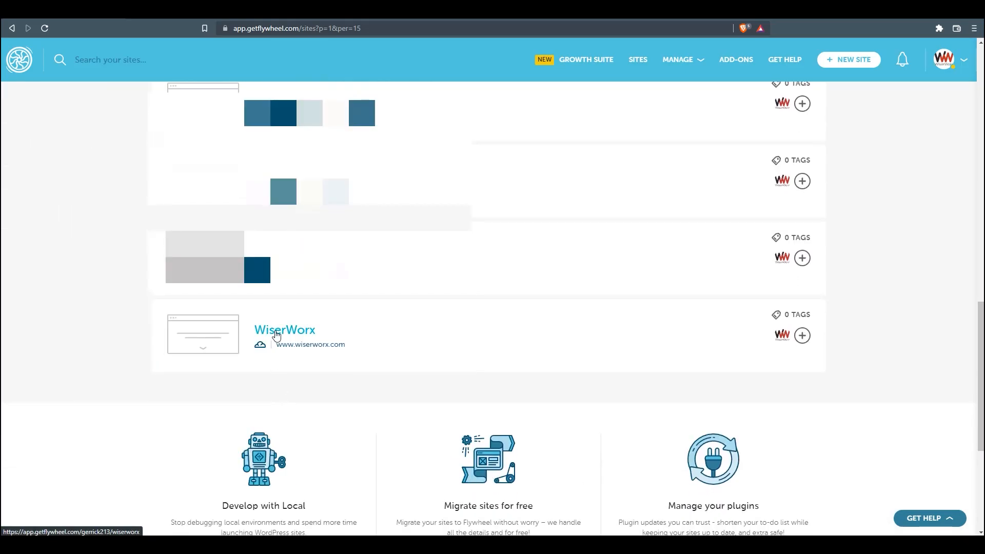
click(284, 330)
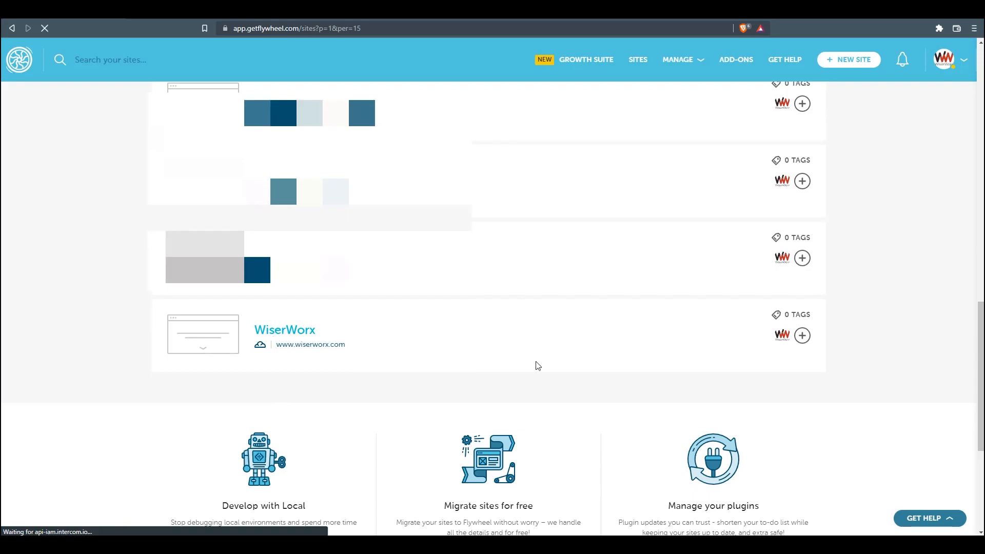
click(284, 329)
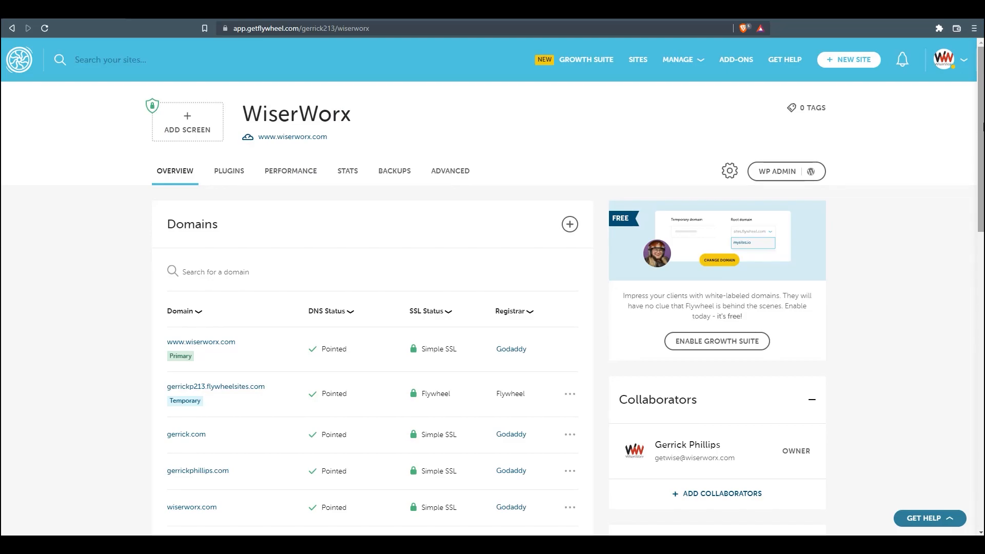
scroll(down, 3)
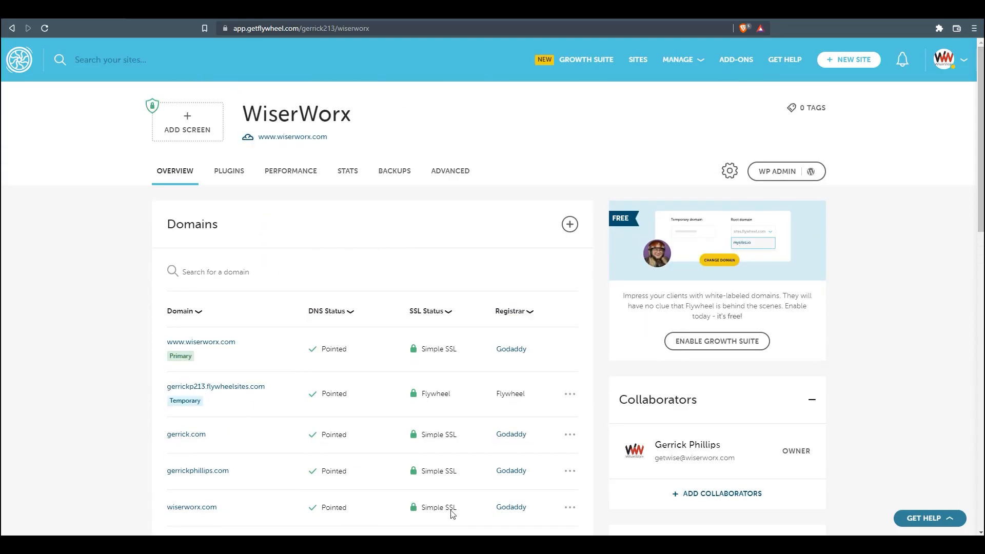
scroll(down, 3)
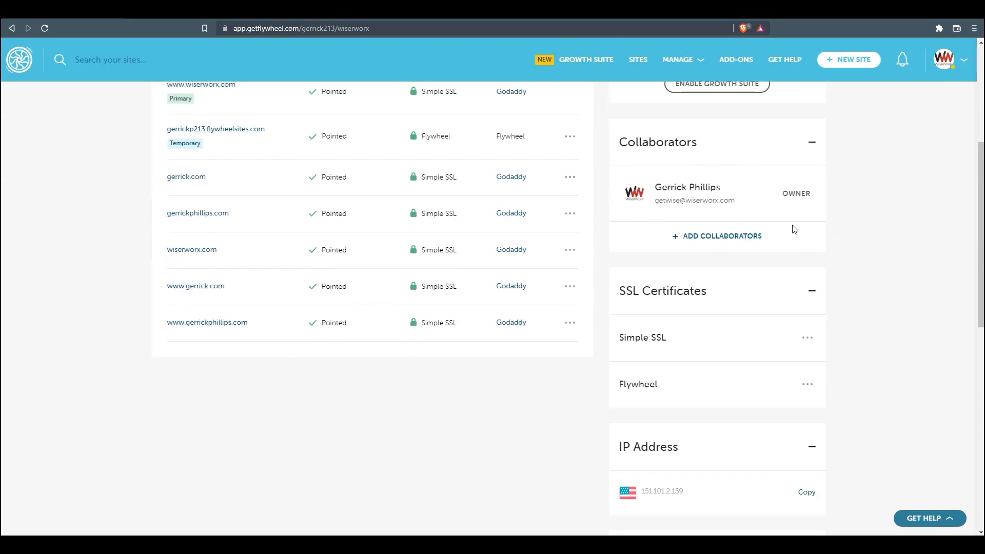
click(930, 517)
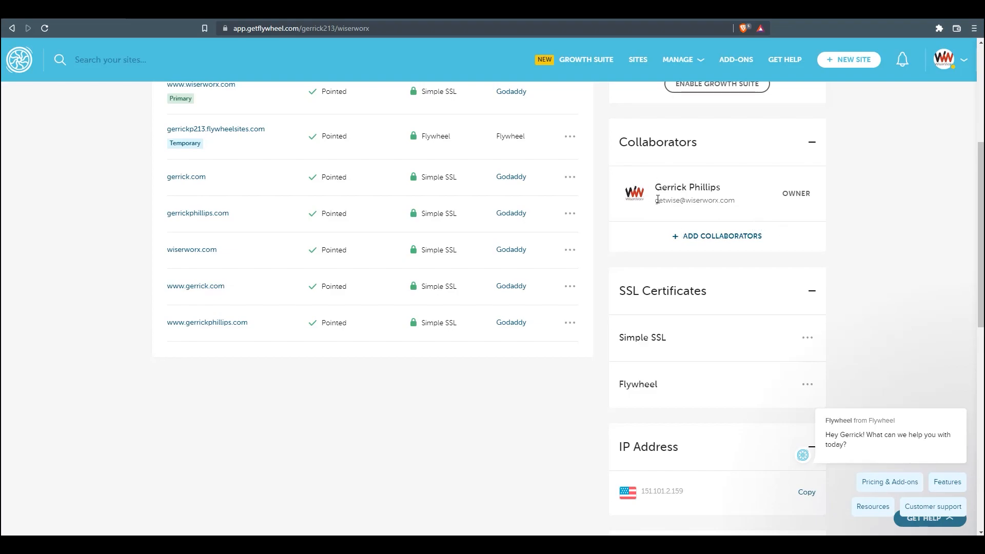
mouse_move(343, 485)
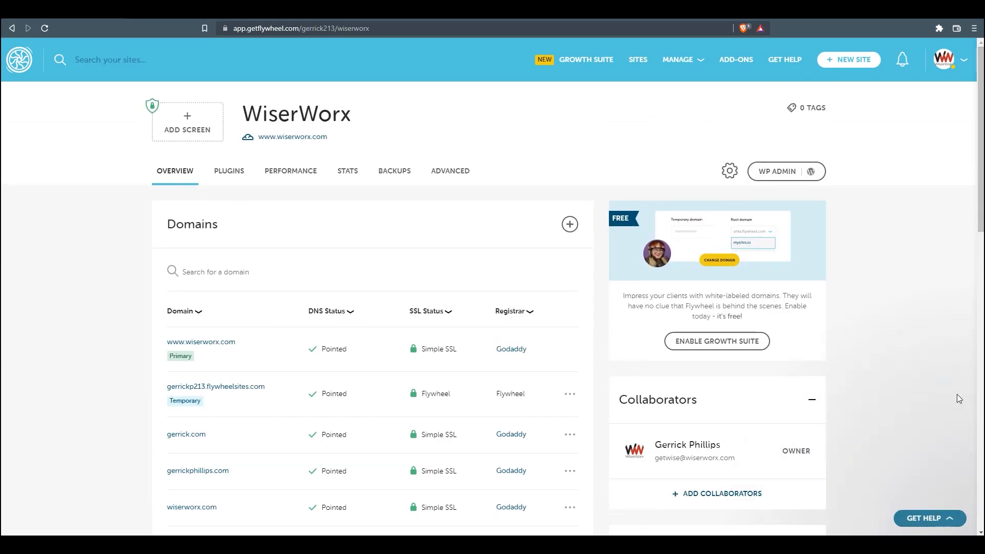
mouse_move(968, 293)
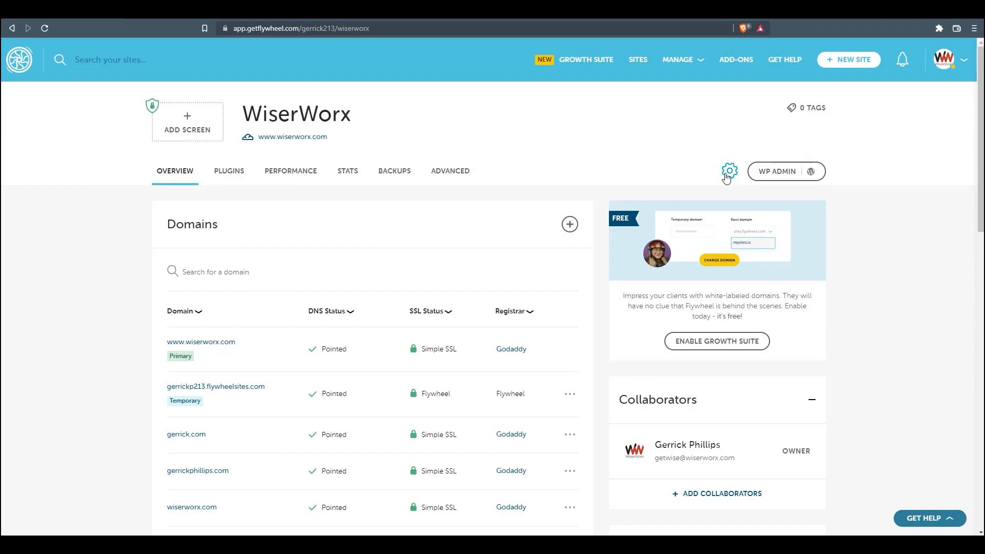
click(729, 171)
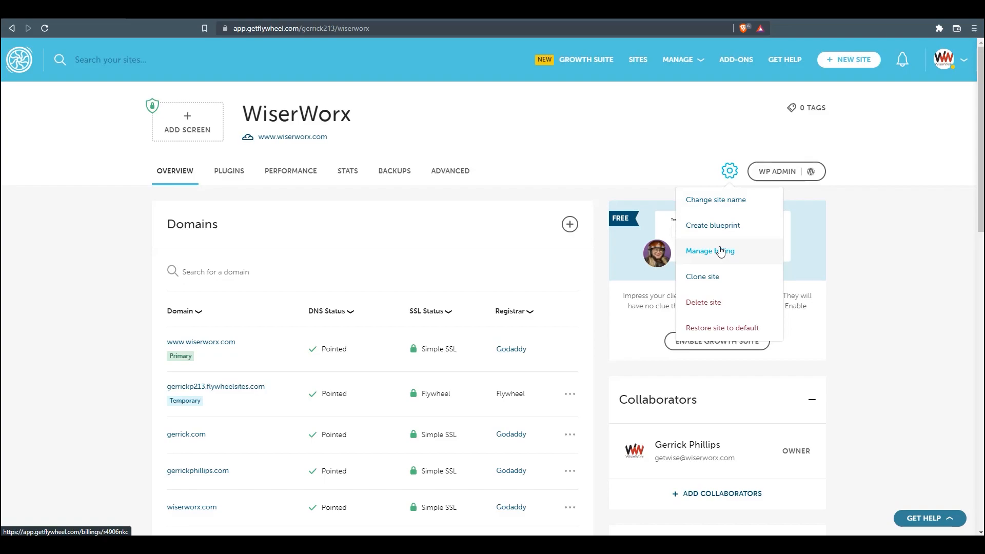
click(729, 171)
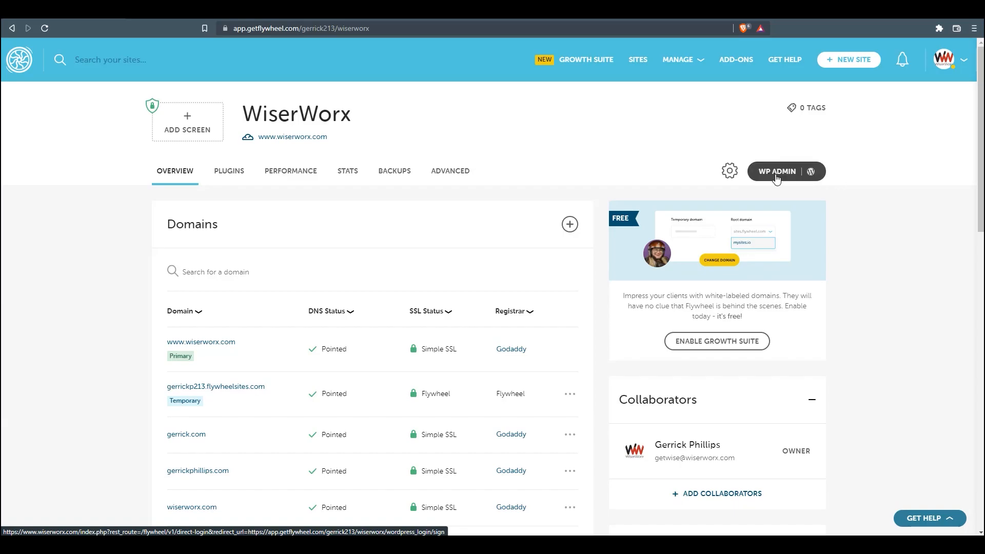
scroll(down, 3)
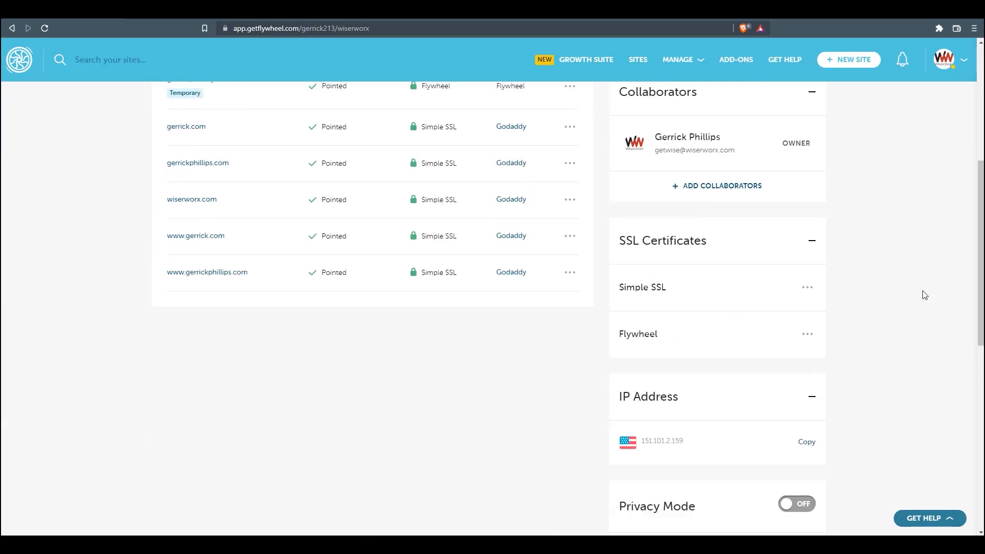
scroll(down, 3)
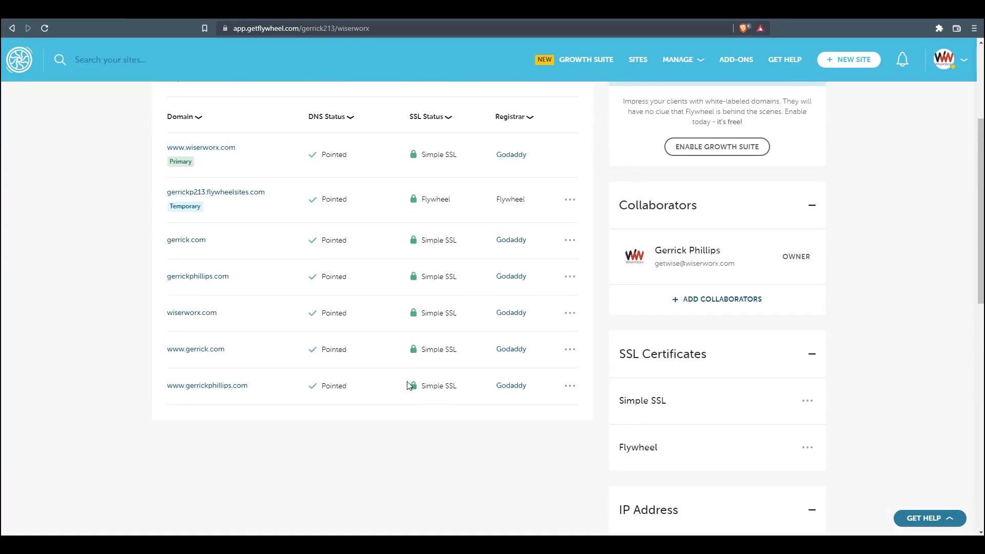
click(229, 172)
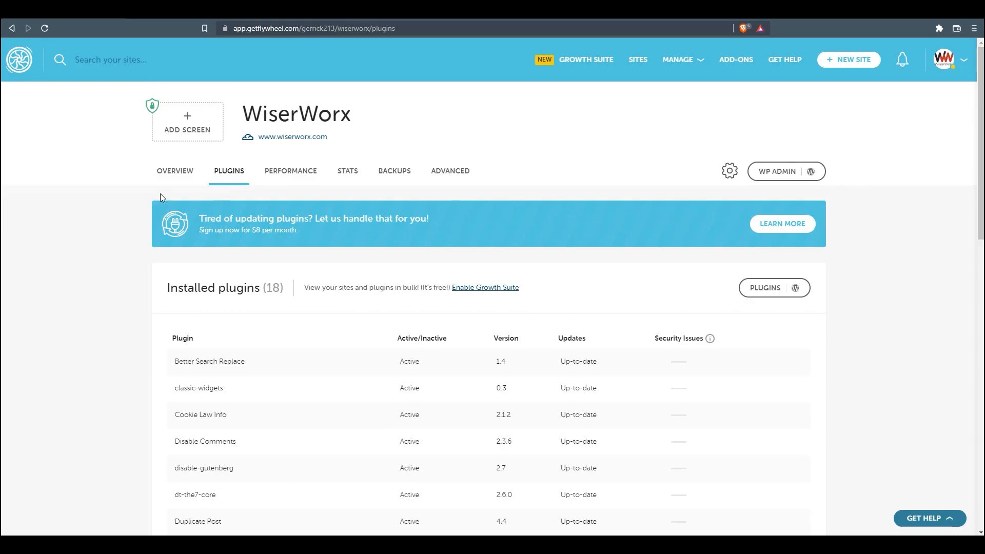
- View WiserWorx's Performance insights, then its visit Stats, then its Backups list
click(291, 170)
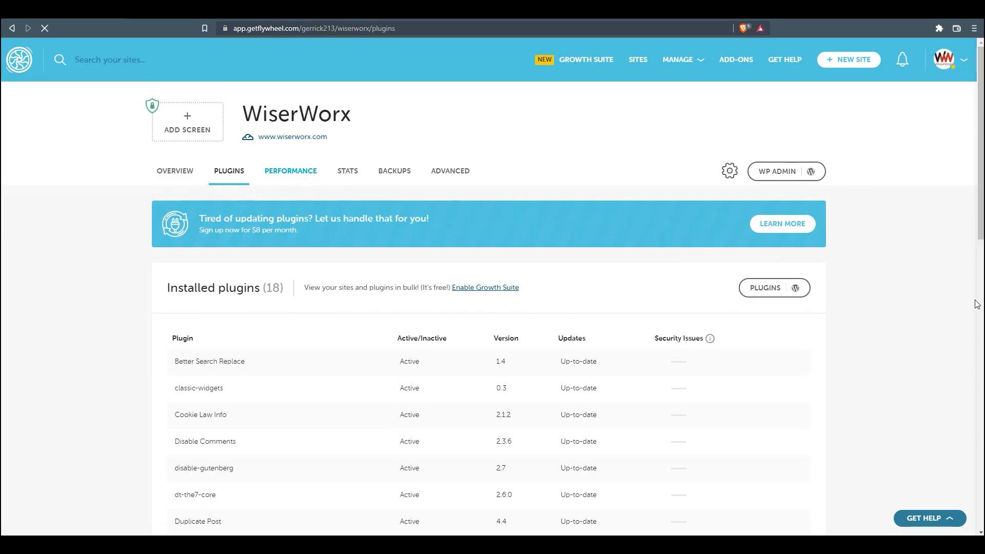
click(291, 171)
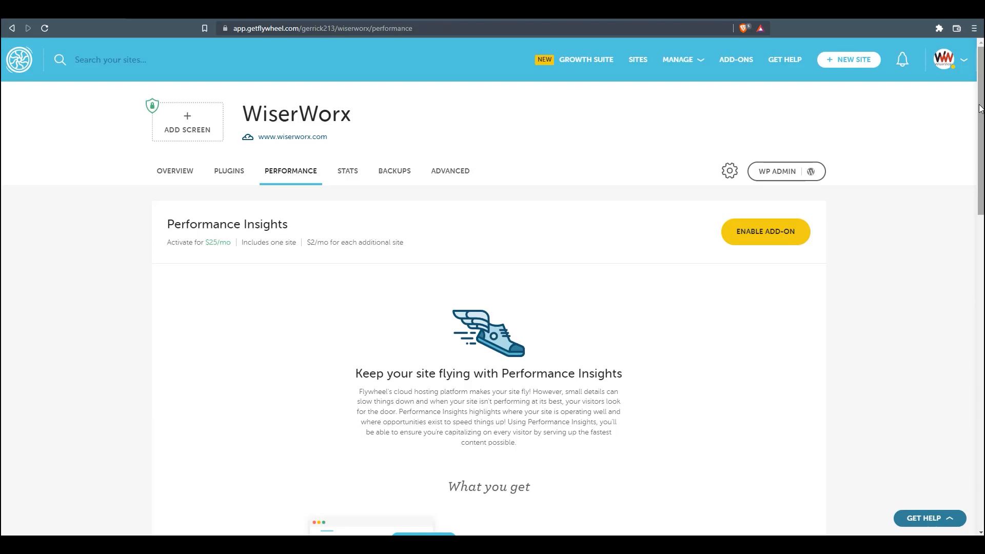
mouse_move(347, 174)
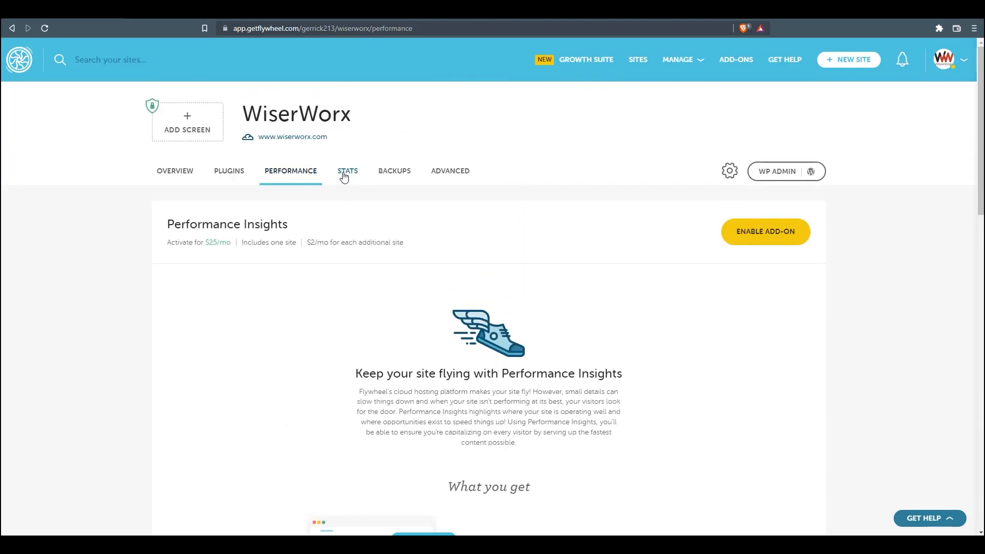
click(347, 172)
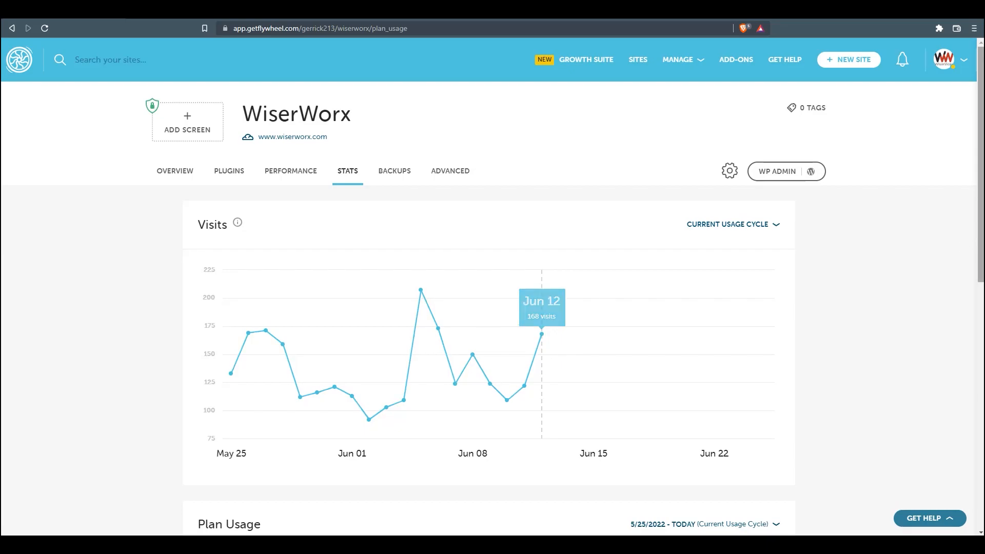
mouse_move(962, 130)
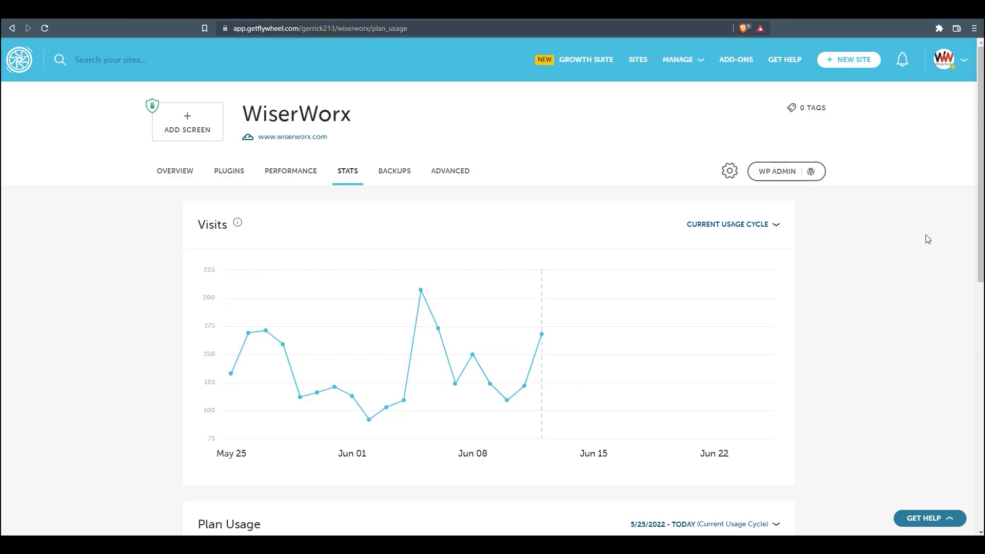
mouse_move(925, 242)
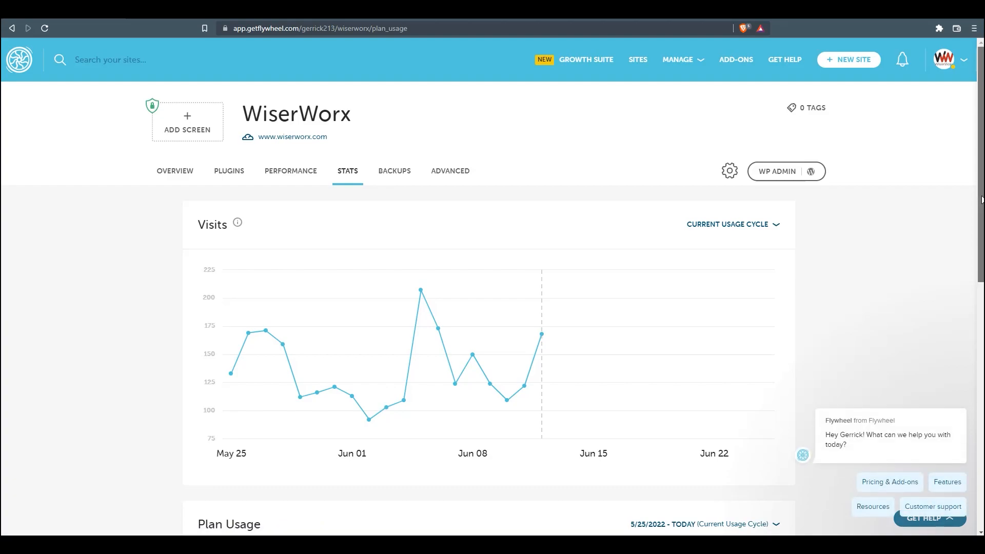
mouse_move(897, 261)
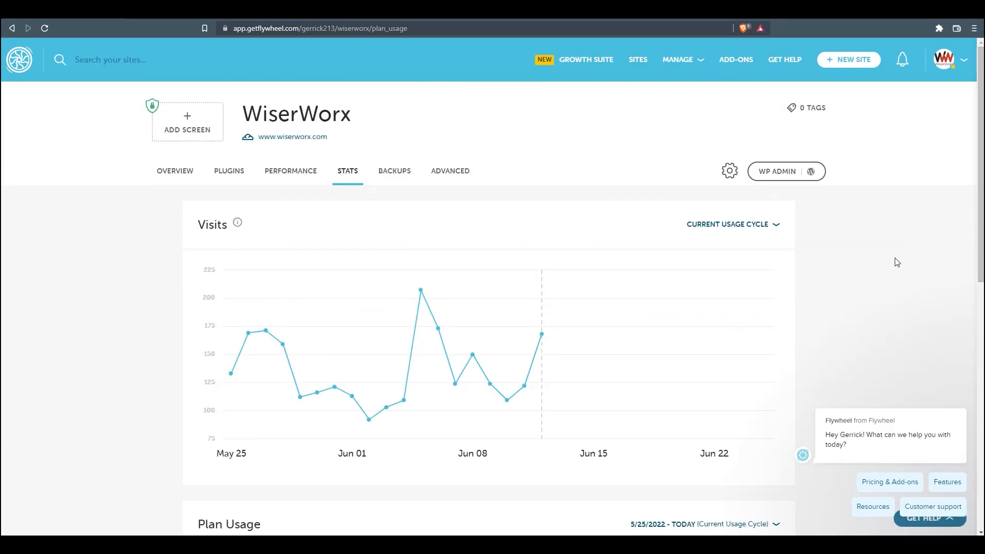
click(394, 171)
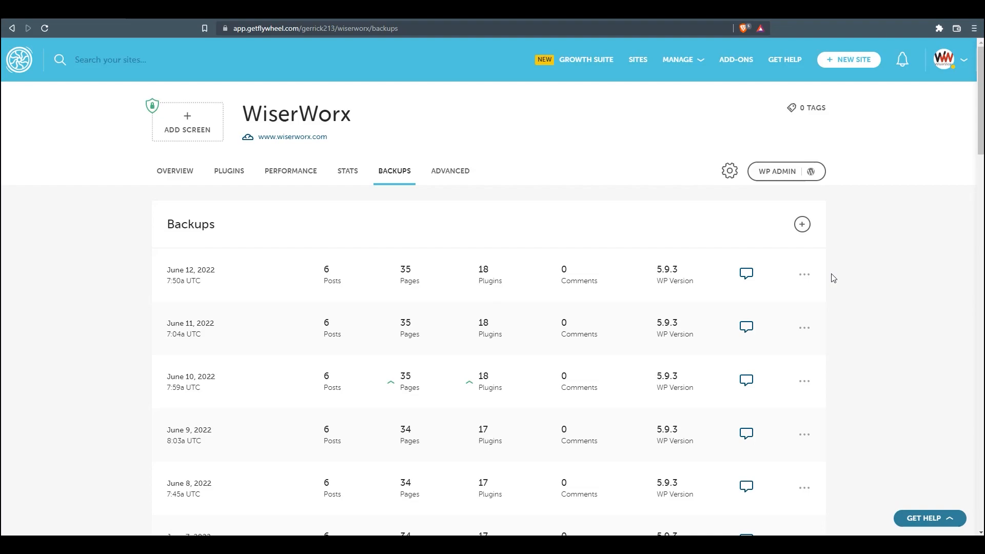
mouse_move(947, 217)
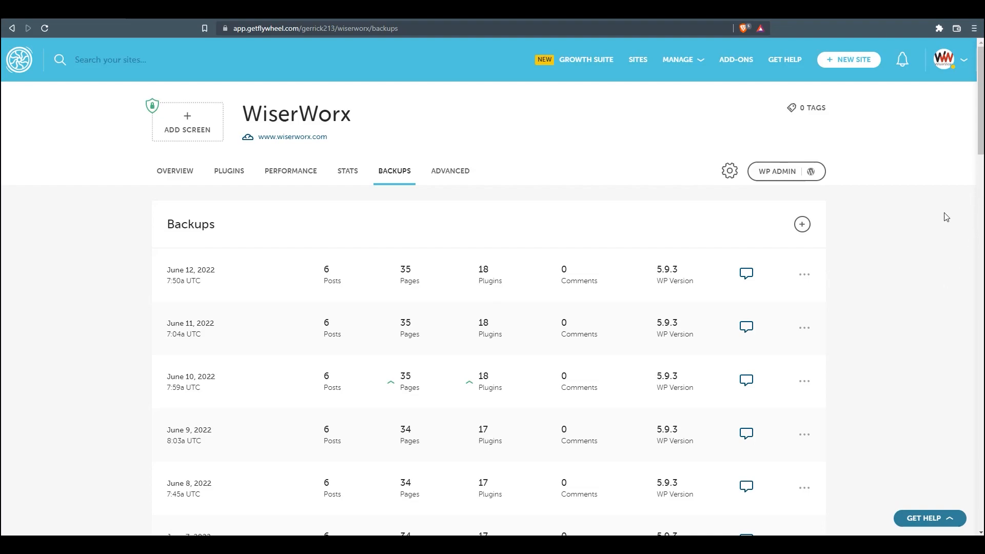
mouse_move(898, 208)
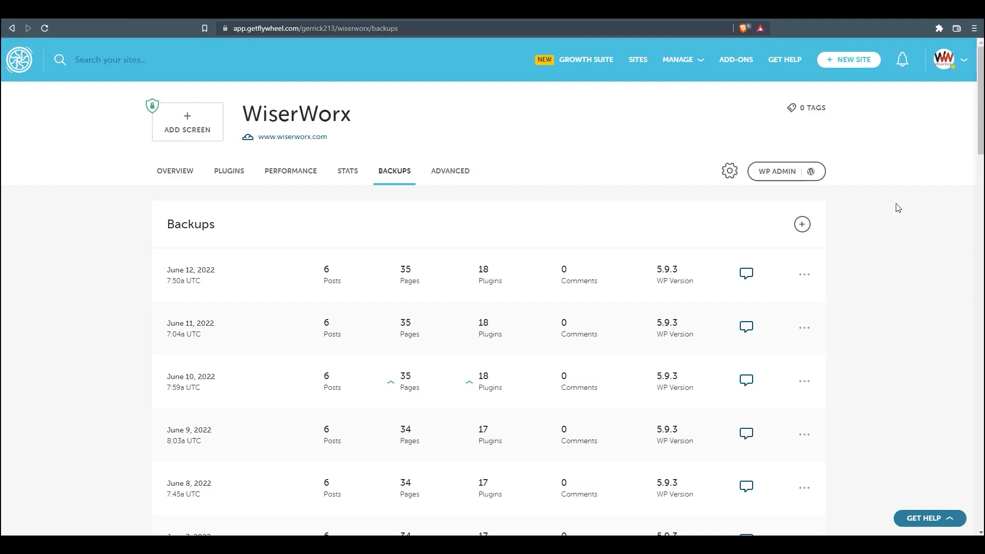
- Review the dated backups list, then move on to the site's Advanced settings page
click(804, 274)
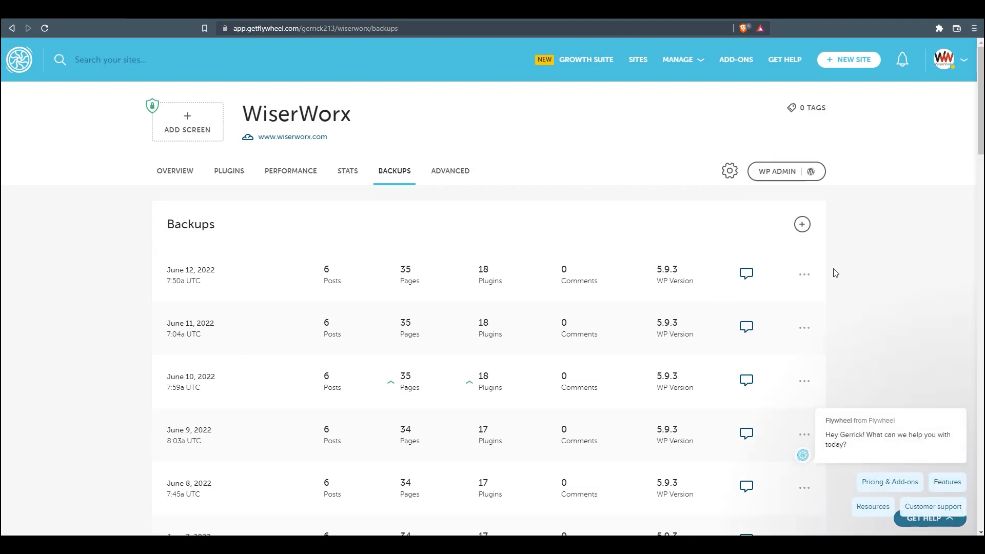
mouse_move(300, 332)
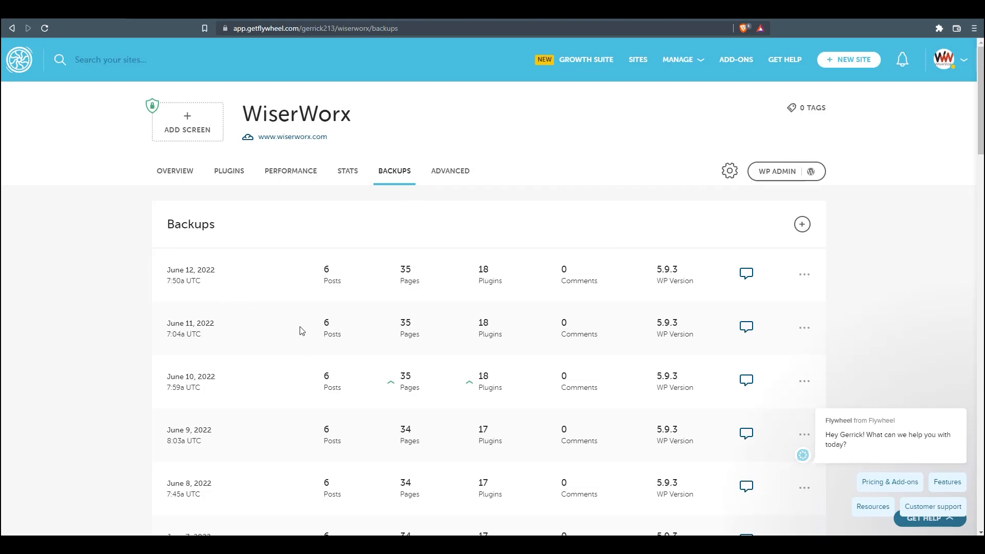
click(449, 171)
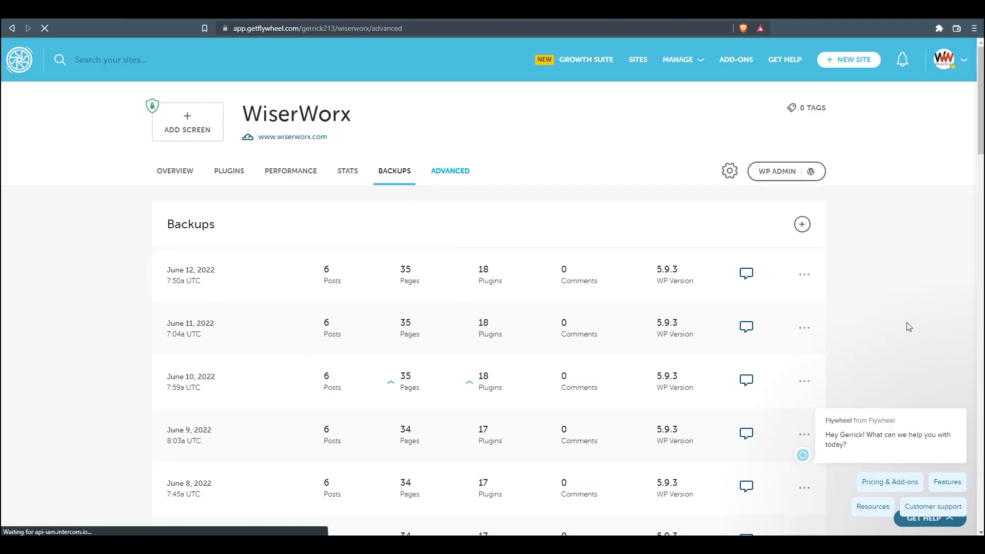
- Review the Advanced quick actions (SSH access, cache flush, WordPress upgrade) and return to the WiserWorx overview
click(450, 171)
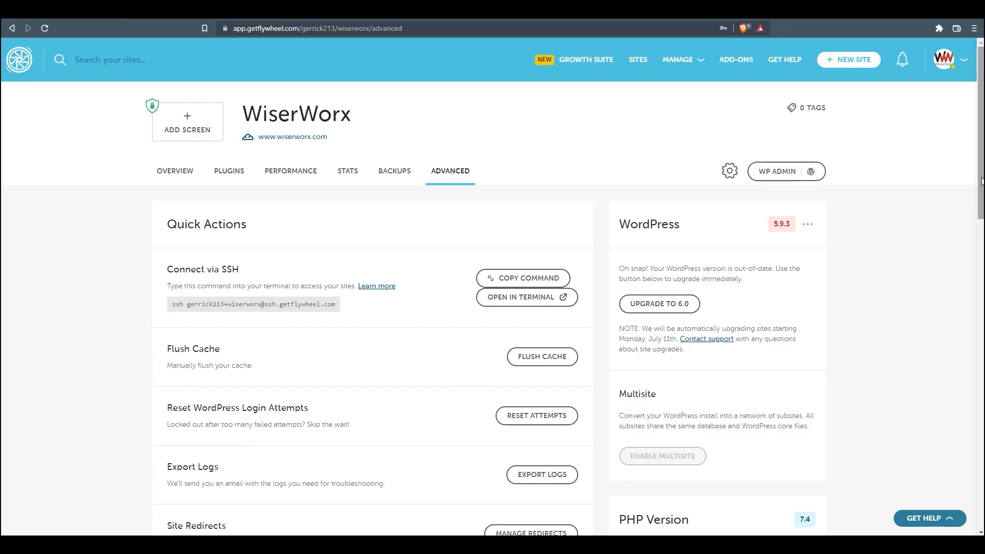
scroll(down, 3)
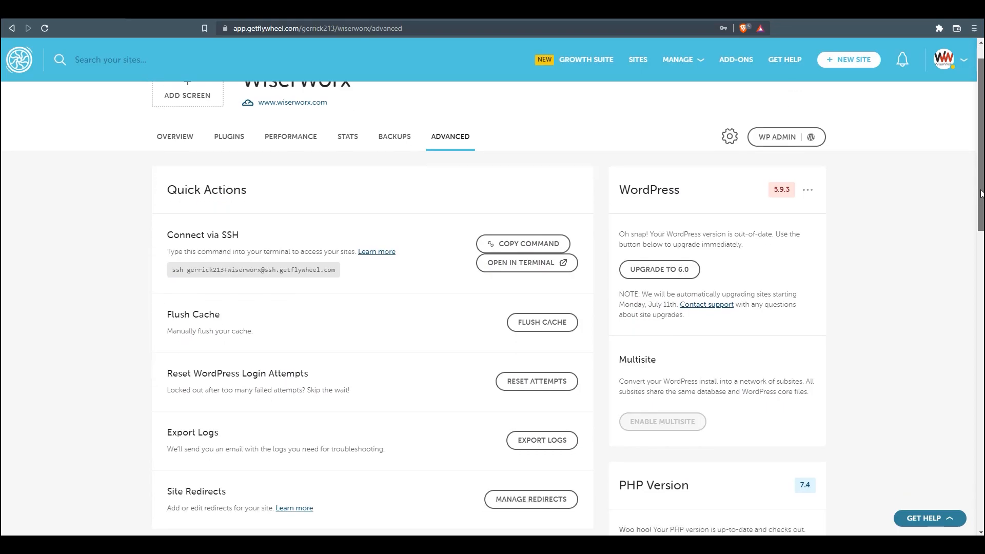
scroll(down, 3)
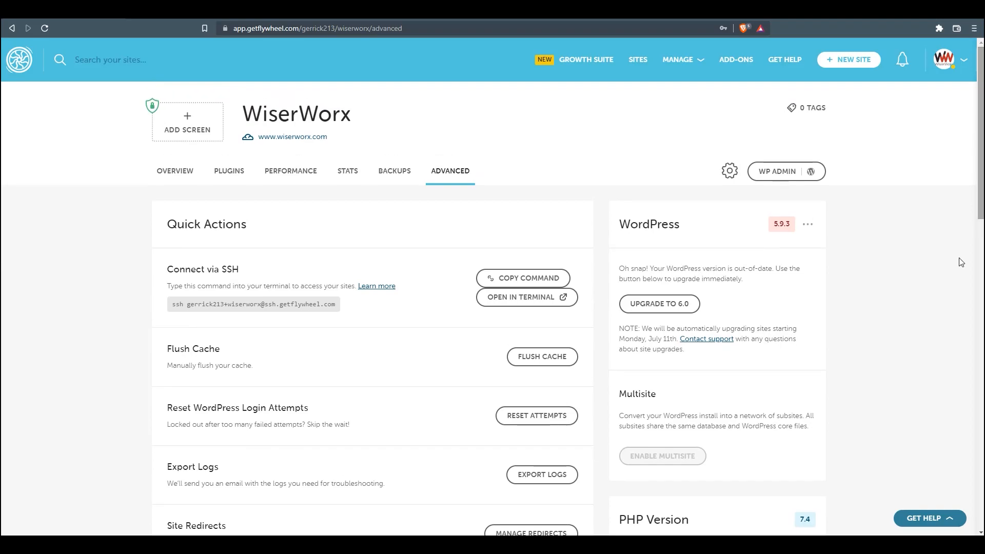
mouse_move(911, 349)
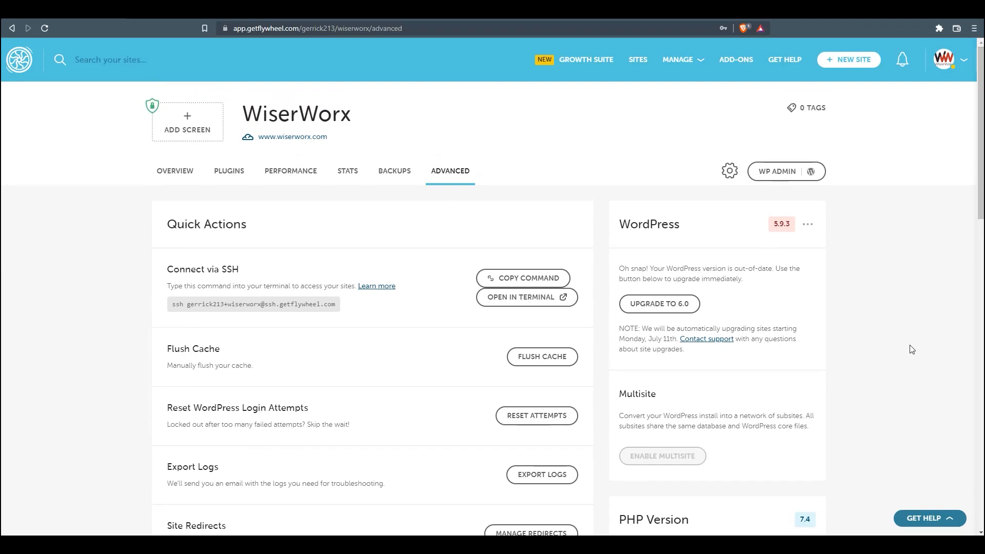
mouse_move(923, 338)
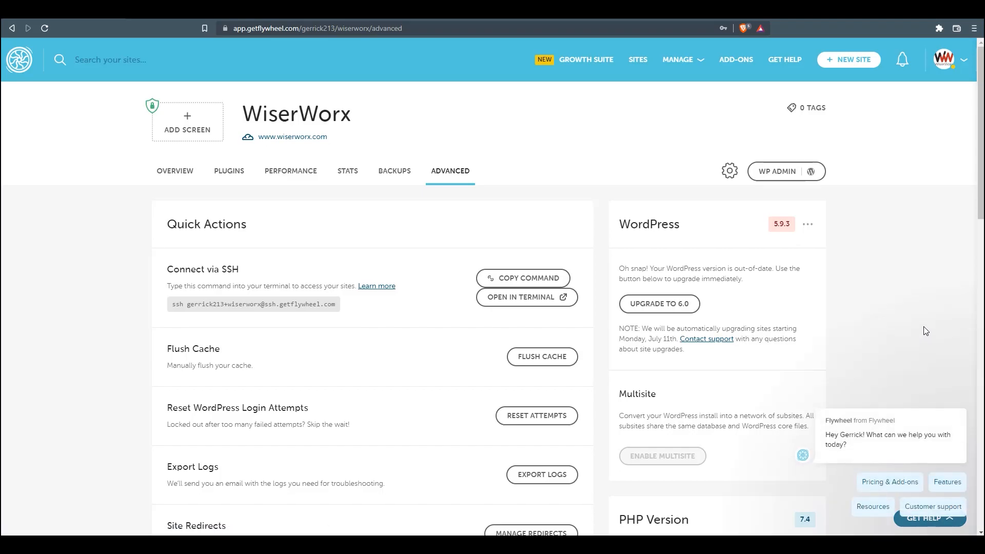
mouse_move(962, 194)
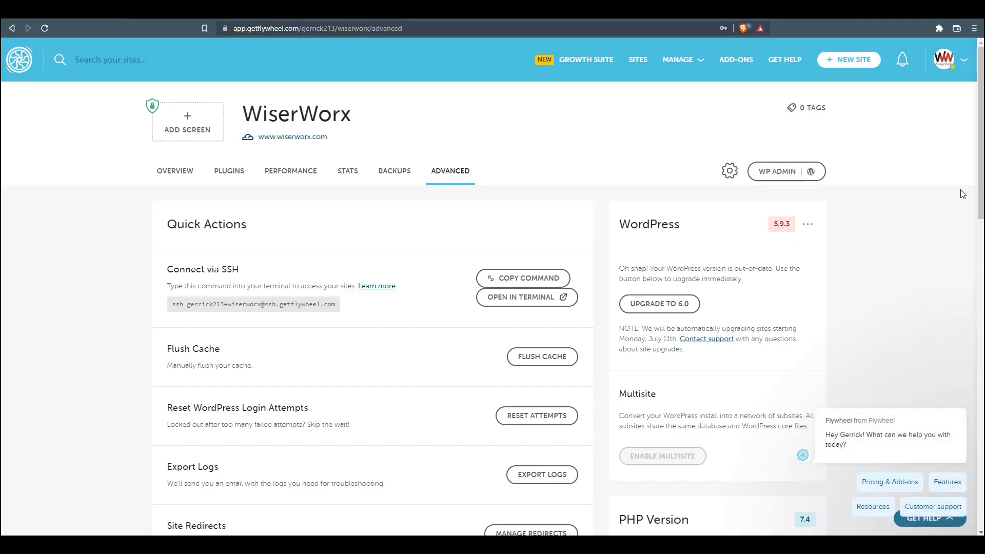
click(175, 170)
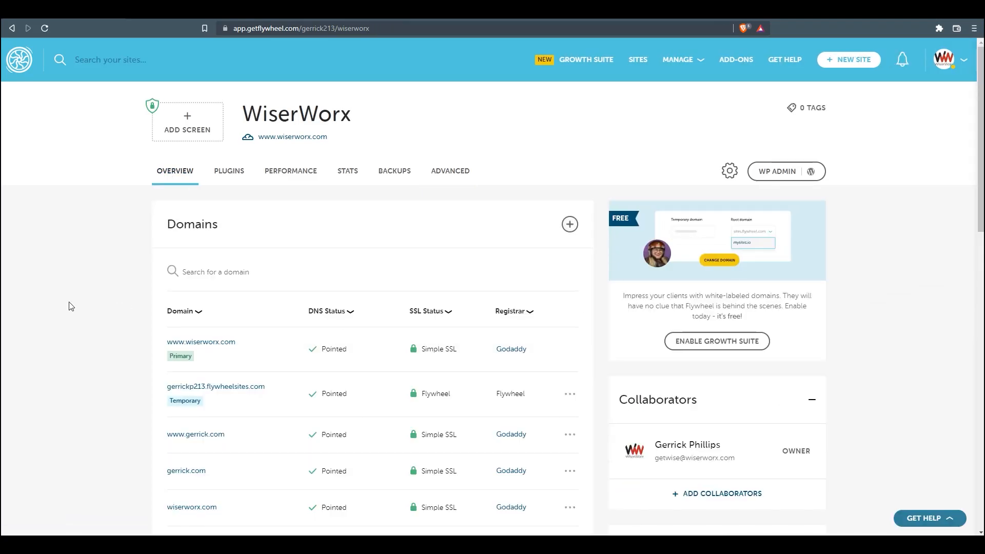
mouse_move(345, 307)
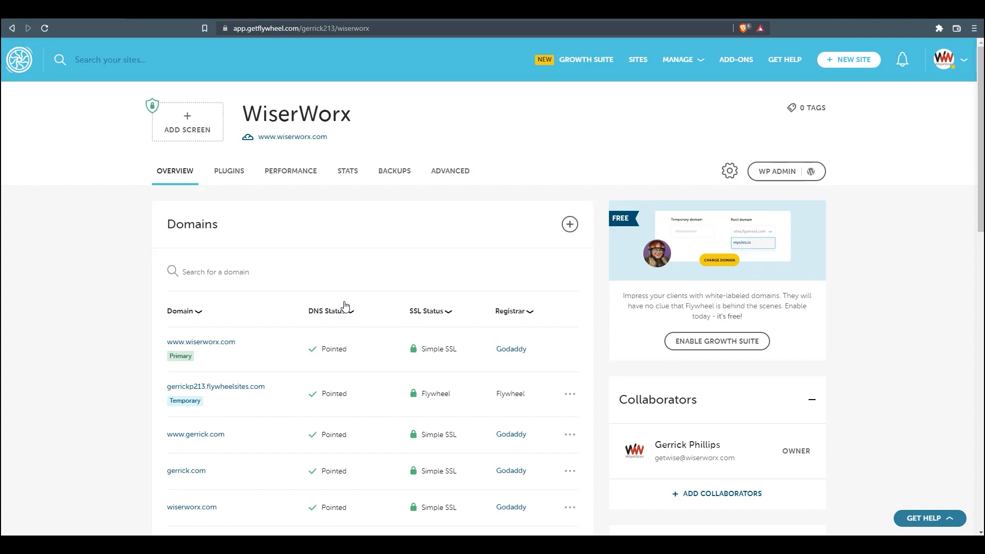
mouse_move(74, 319)
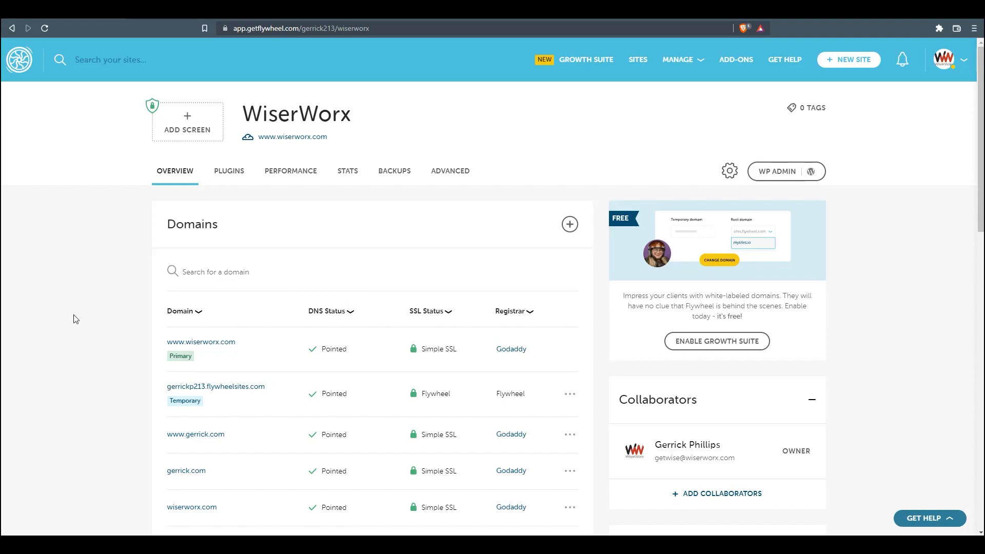